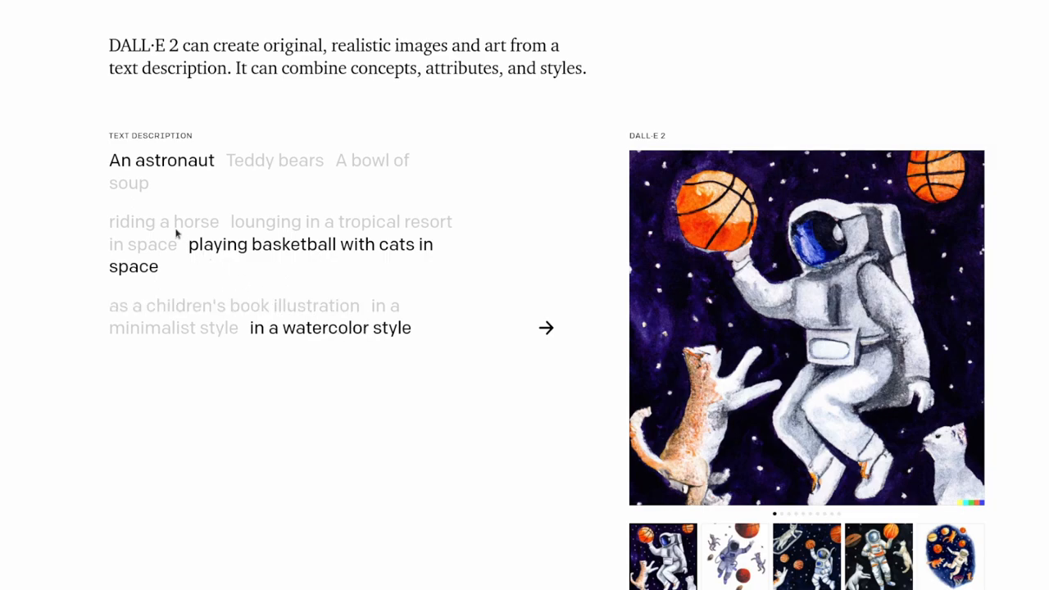
{"action": "mouse_move", "coordinate": [318, 266]}
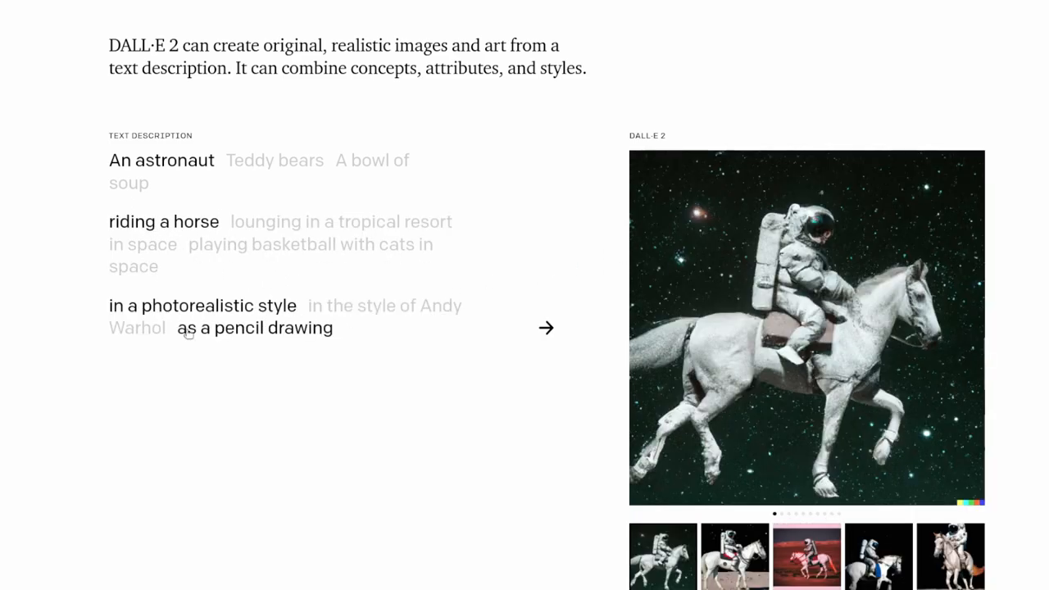
- Cycle the astronaut-on-horse example through pencil drawing and Andy Warhol styles
{"action": "left_click", "coordinate": [256, 328]}
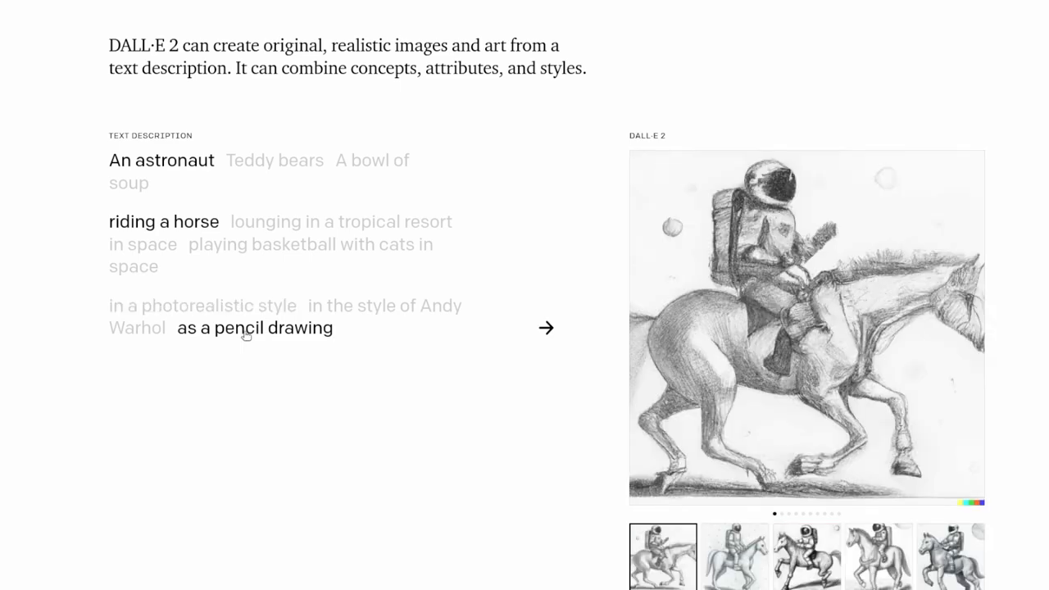
{"action": "left_click", "coordinate": [383, 307]}
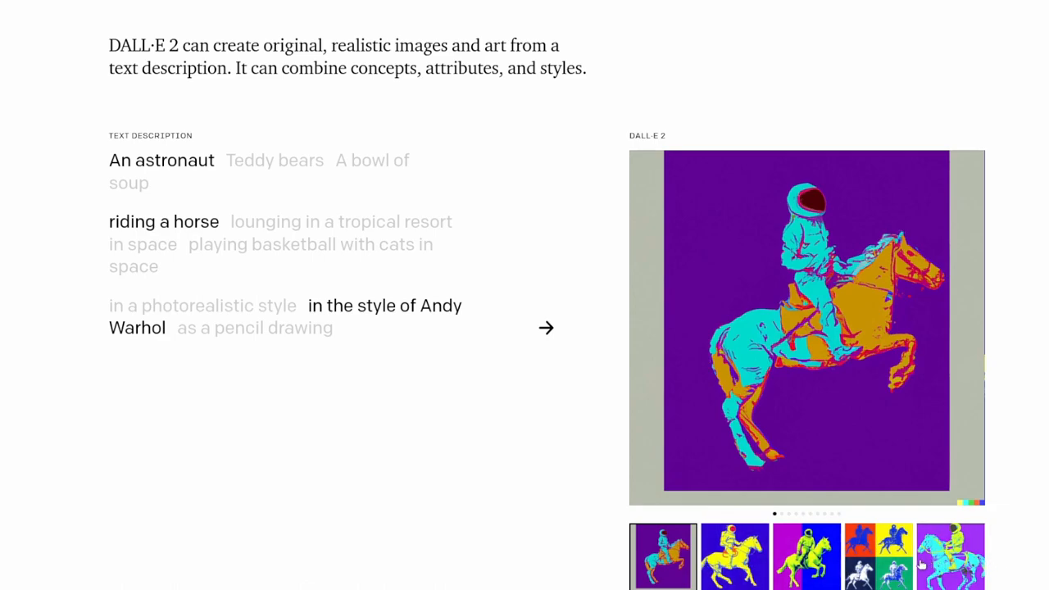
{"action": "left_click", "coordinate": [203, 306]}
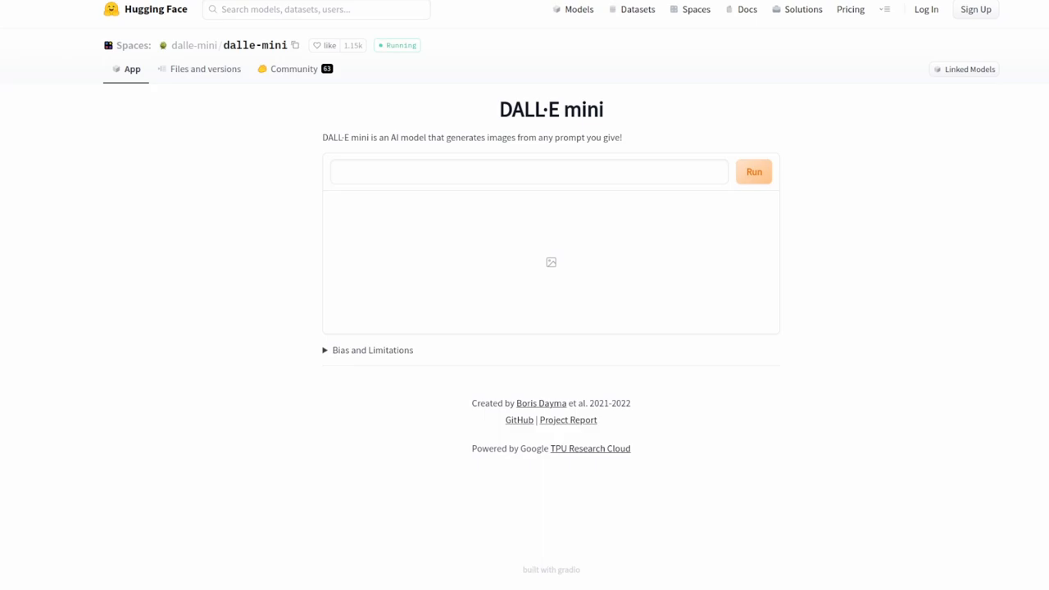
- Run the DALL·E mini Space with the prompt 'A cat chasing a mouse'
{"action": "left_click", "coordinate": [403, 172]}
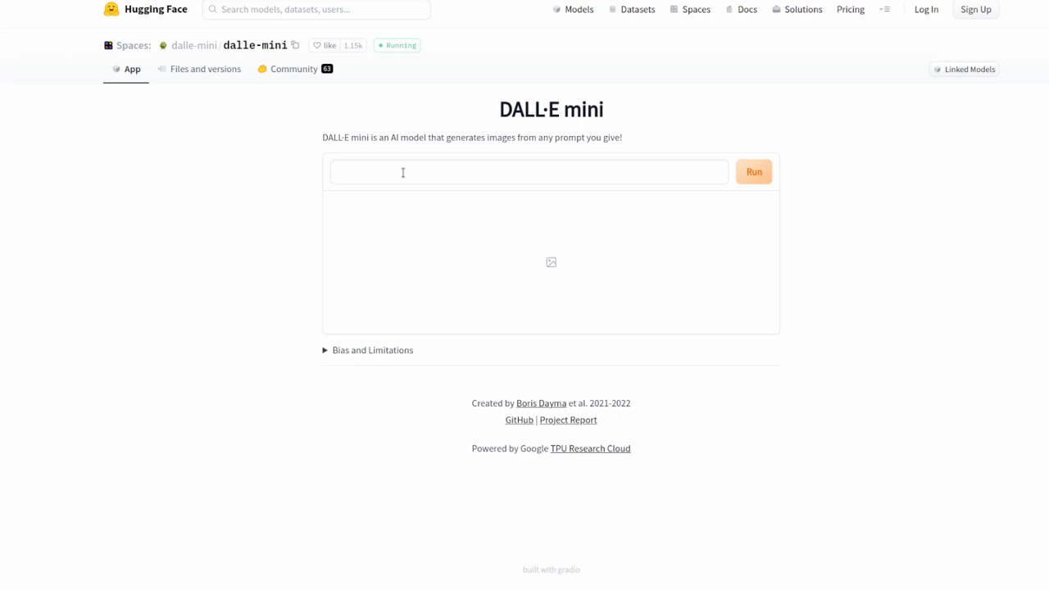
{"action": "left_click", "coordinate": [527, 172]}
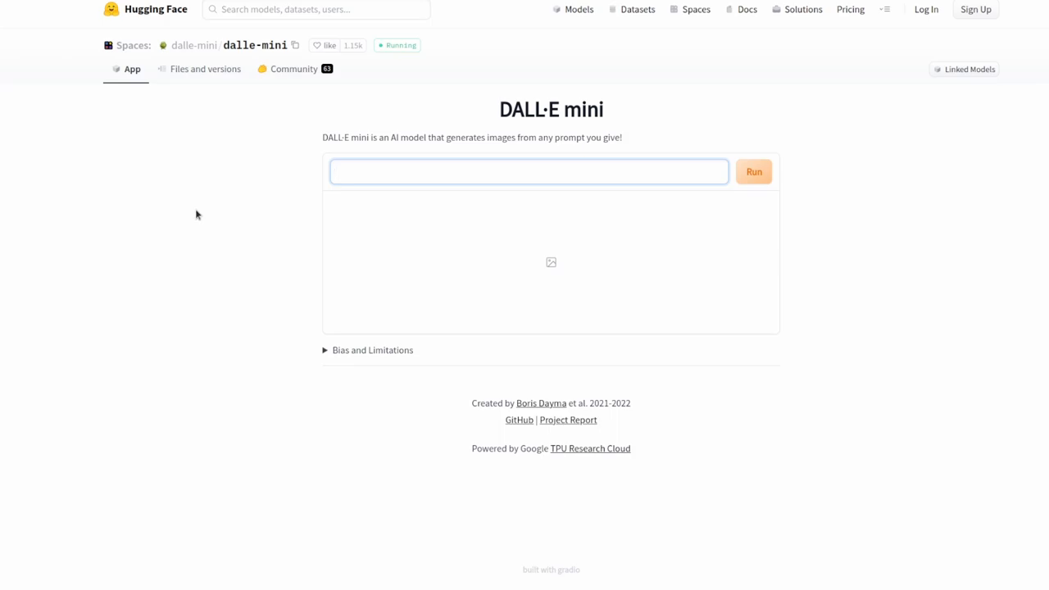
{"action": "left_click", "coordinate": [528, 172]}
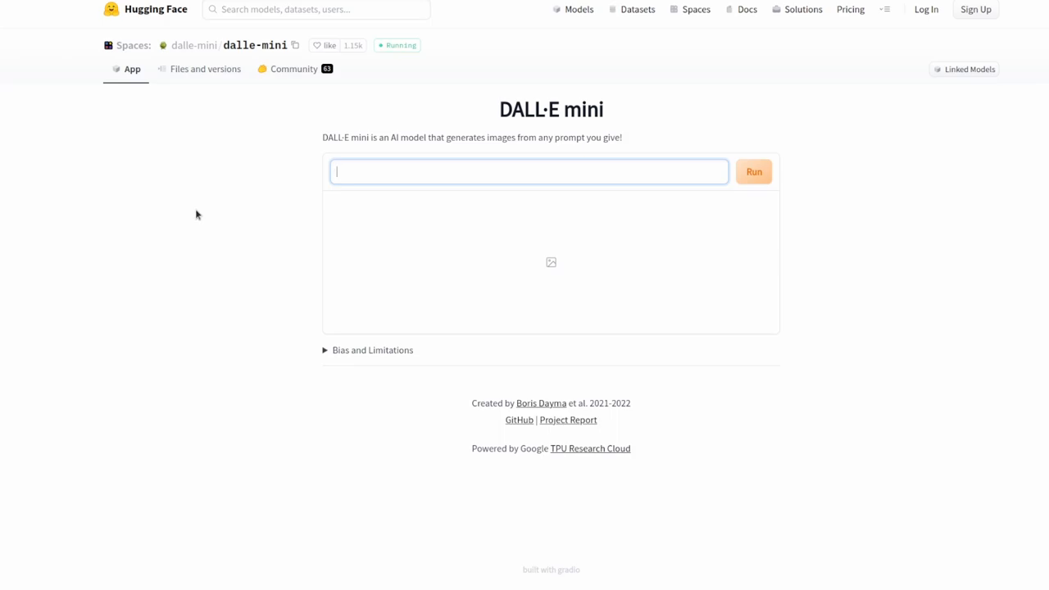
{"action": "type", "text": "A cat"}
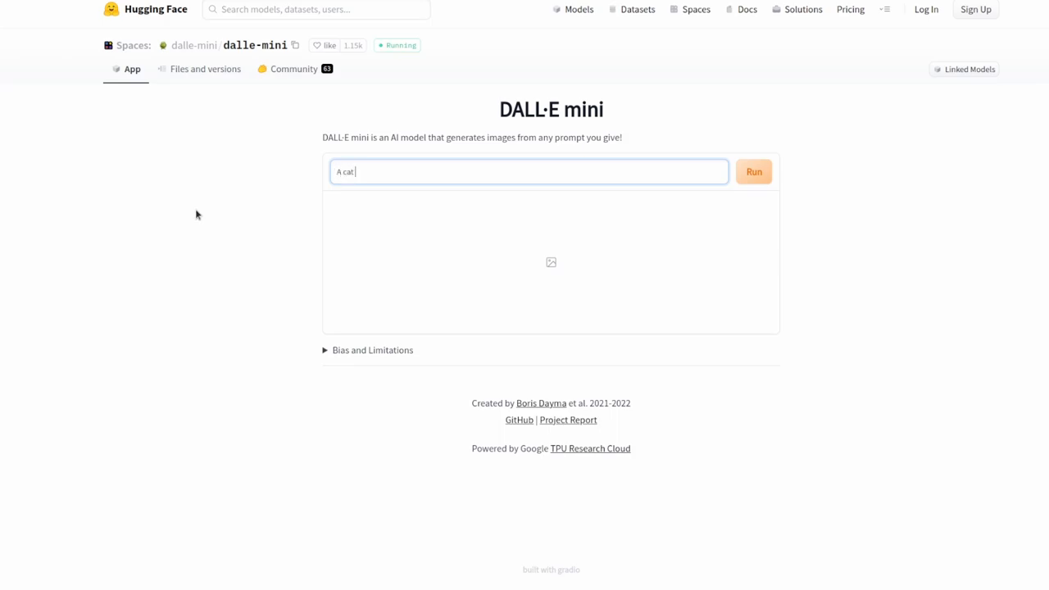
{"action": "type", "text": "chasing a"}
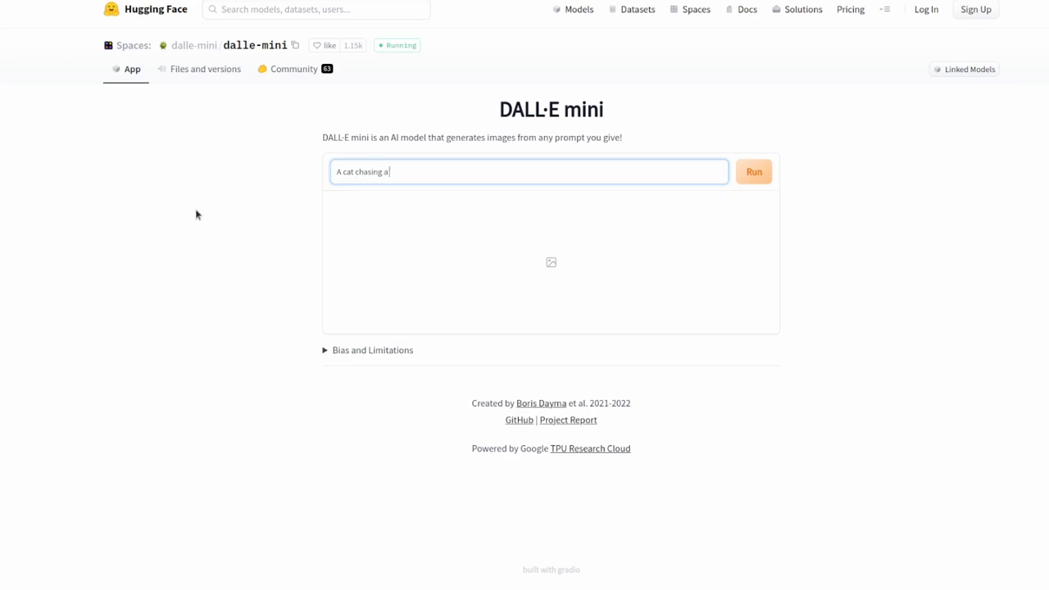
{"action": "type", "text": "mouse"}
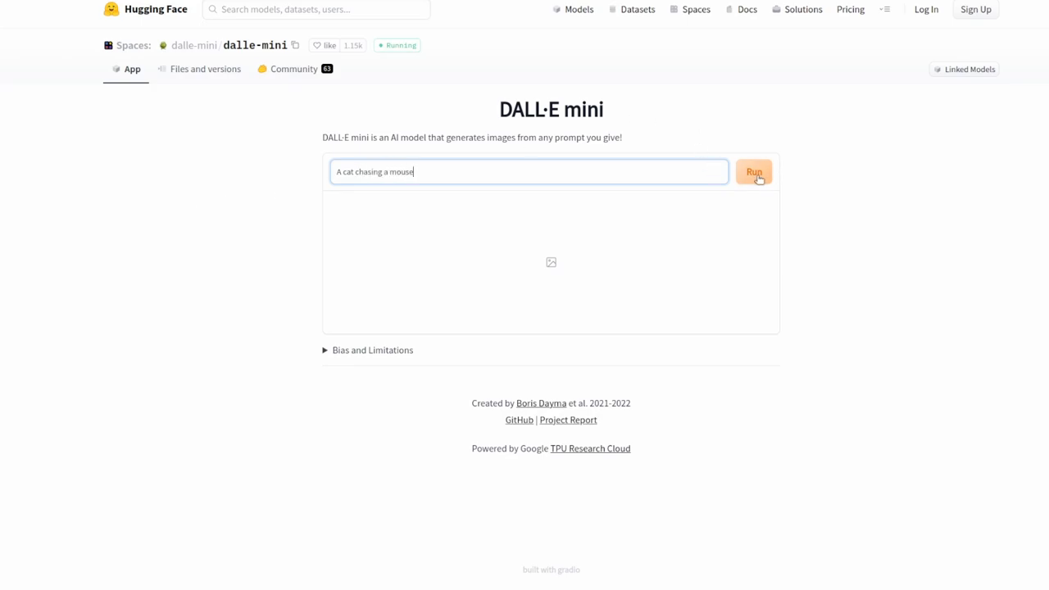
{"action": "left_click", "coordinate": [754, 172]}
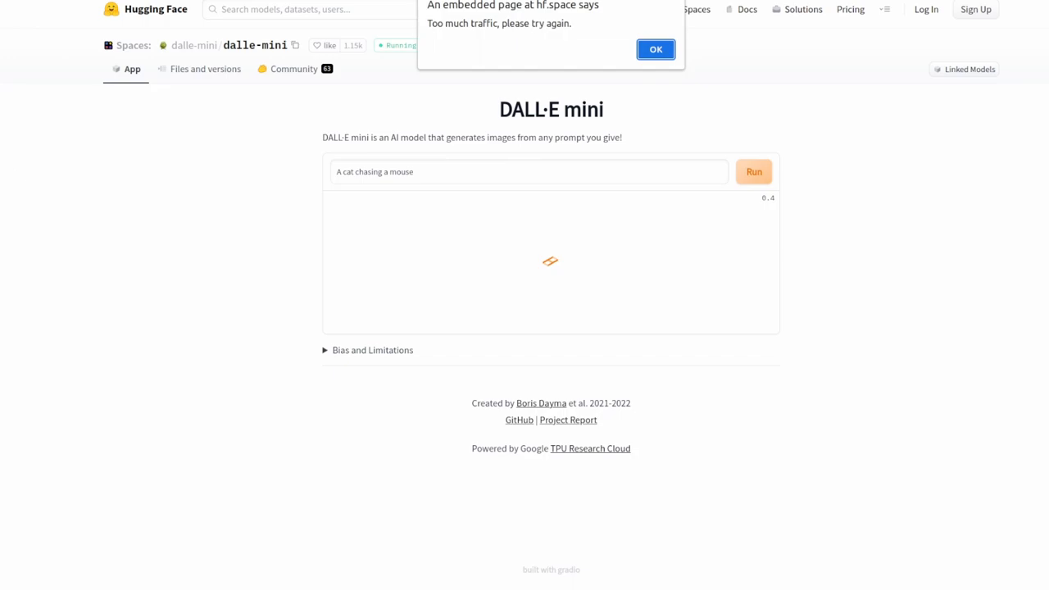
{"action": "mouse_move", "coordinate": [595, 134]}
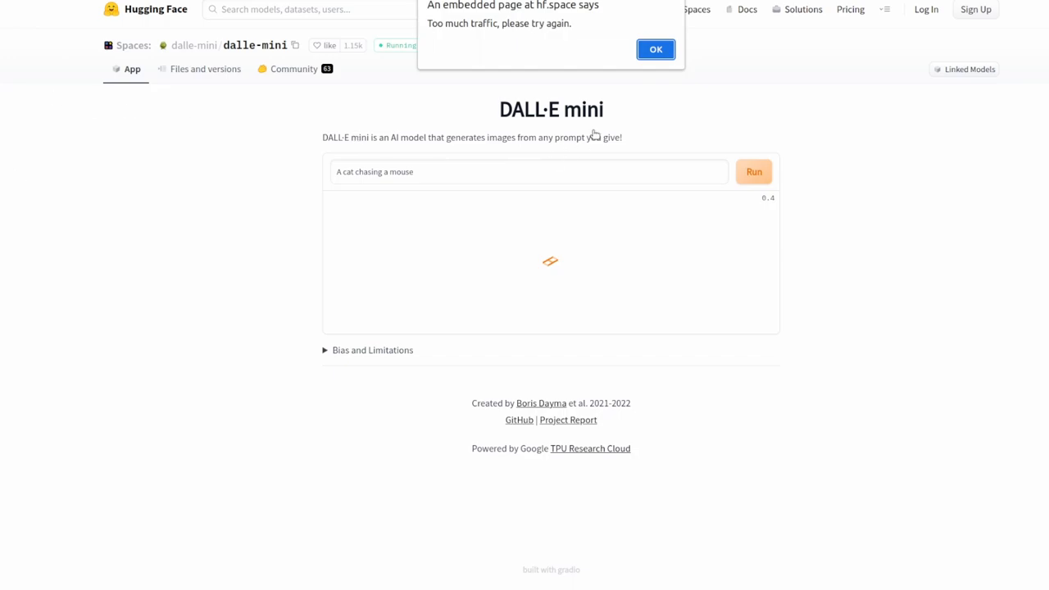
{"action": "mouse_move", "coordinate": [262, 164]}
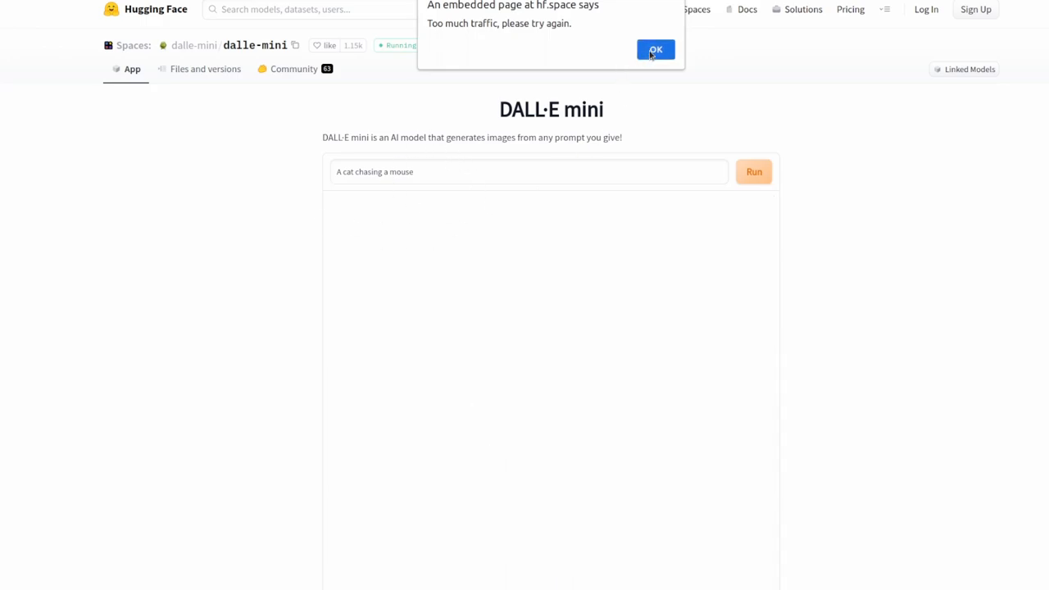
- Dismiss the too-much-traffic alert with OK
{"action": "left_click", "coordinate": [655, 49]}
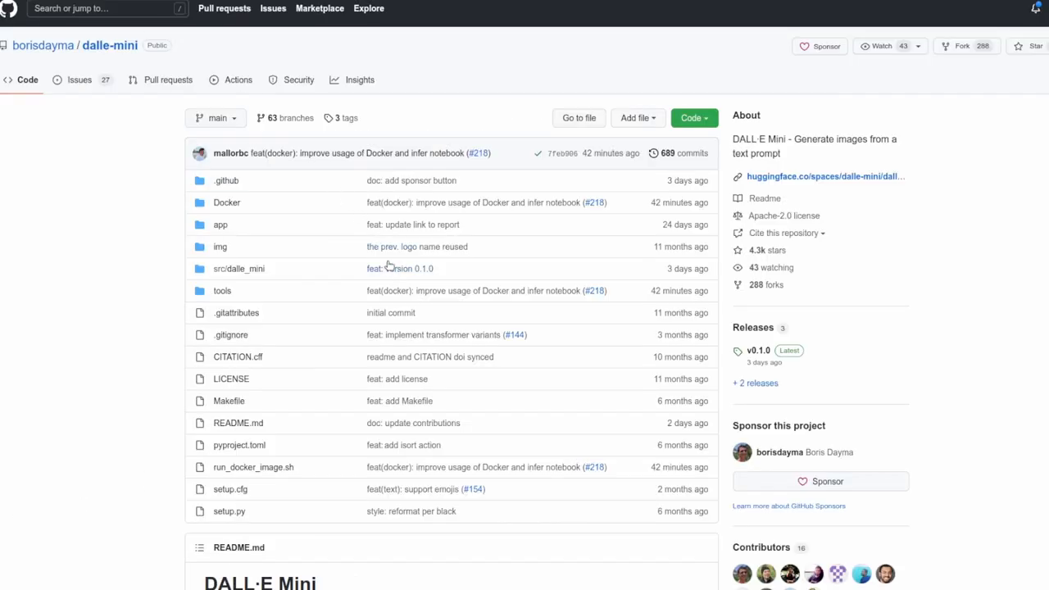
{"action": "mouse_move", "coordinate": [127, 259]}
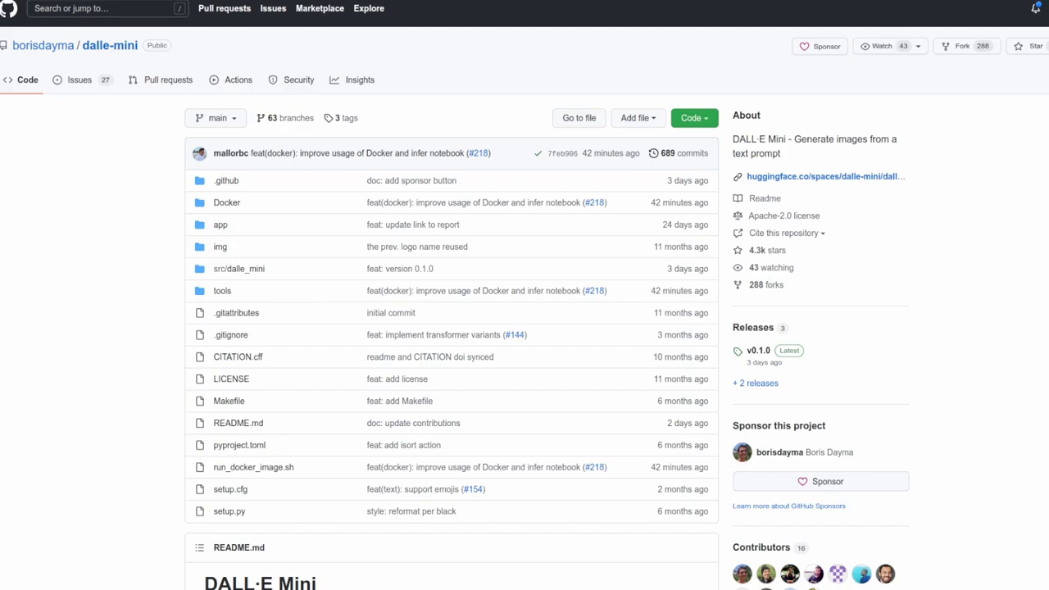
{"action": "mouse_move", "coordinate": [292, 158]}
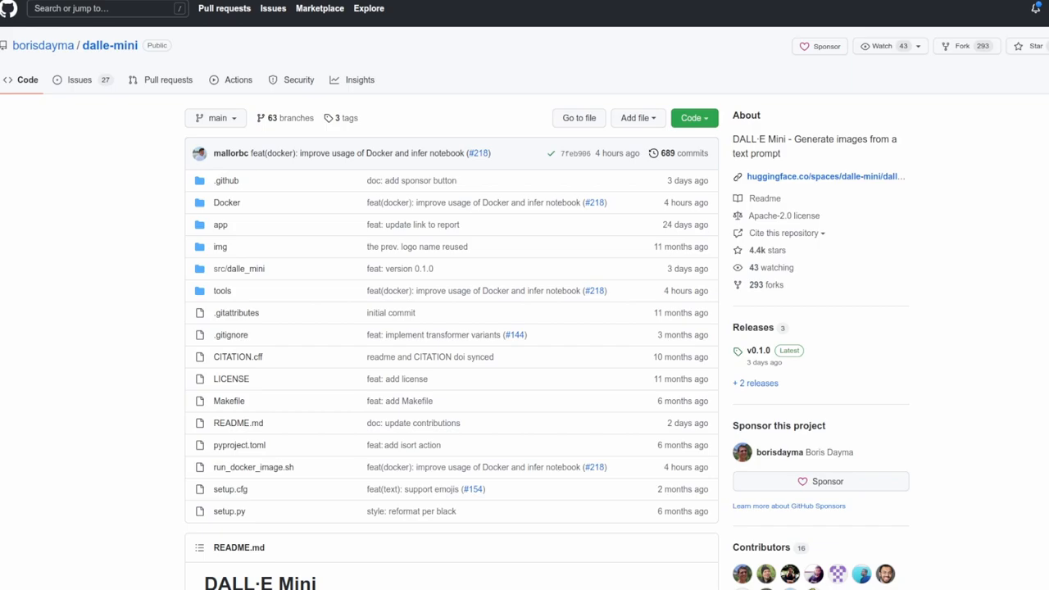
{"action": "mouse_move", "coordinate": [626, 216]}
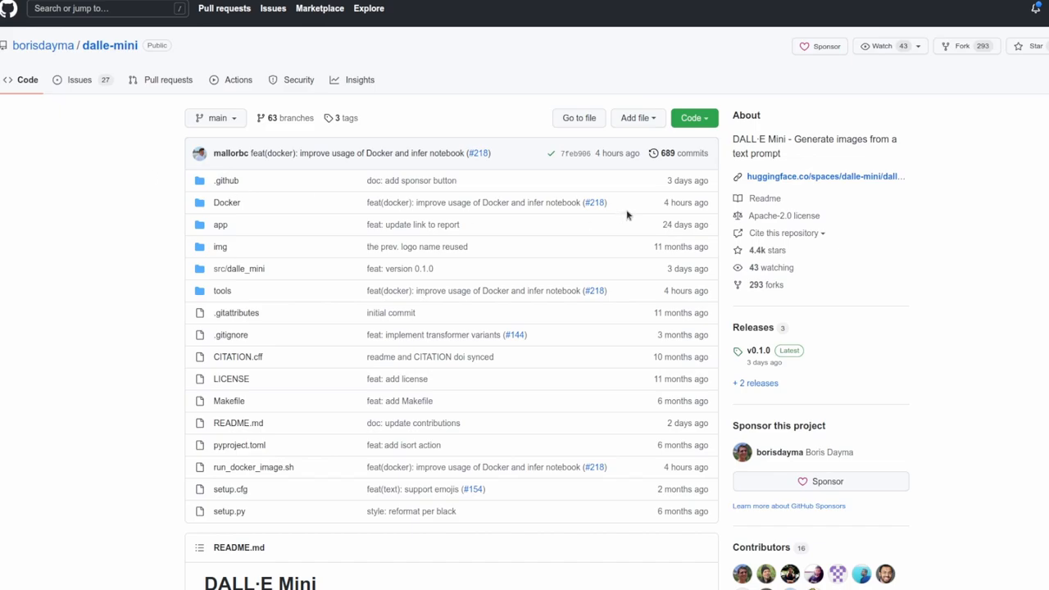
- Copy the repo's SSH clone URL, clone dalle-mini and enter its folder
{"action": "left_click", "coordinate": [693, 118]}
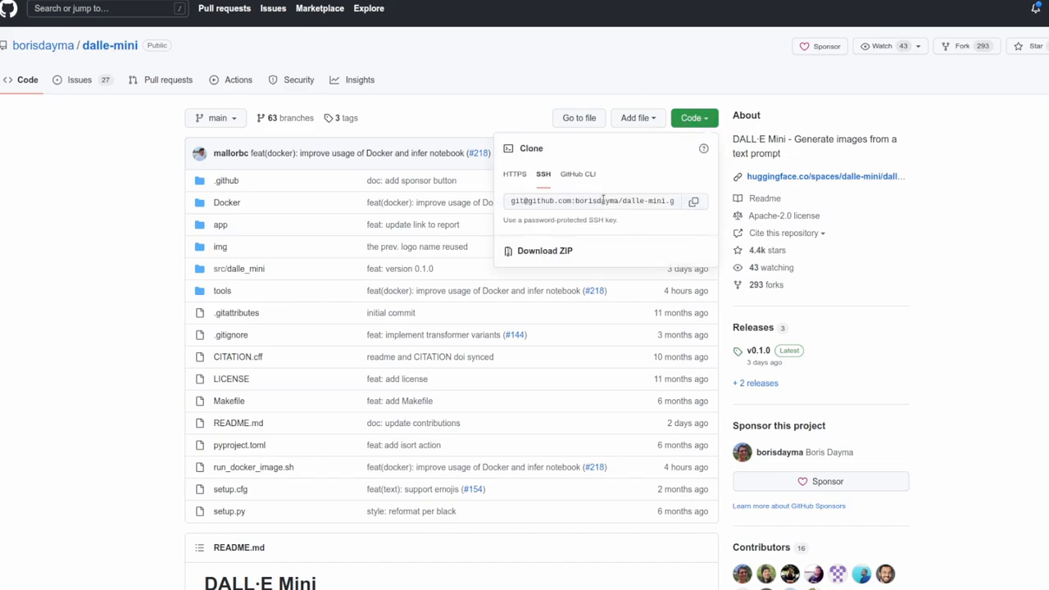
{"action": "left_click", "coordinate": [693, 200]}
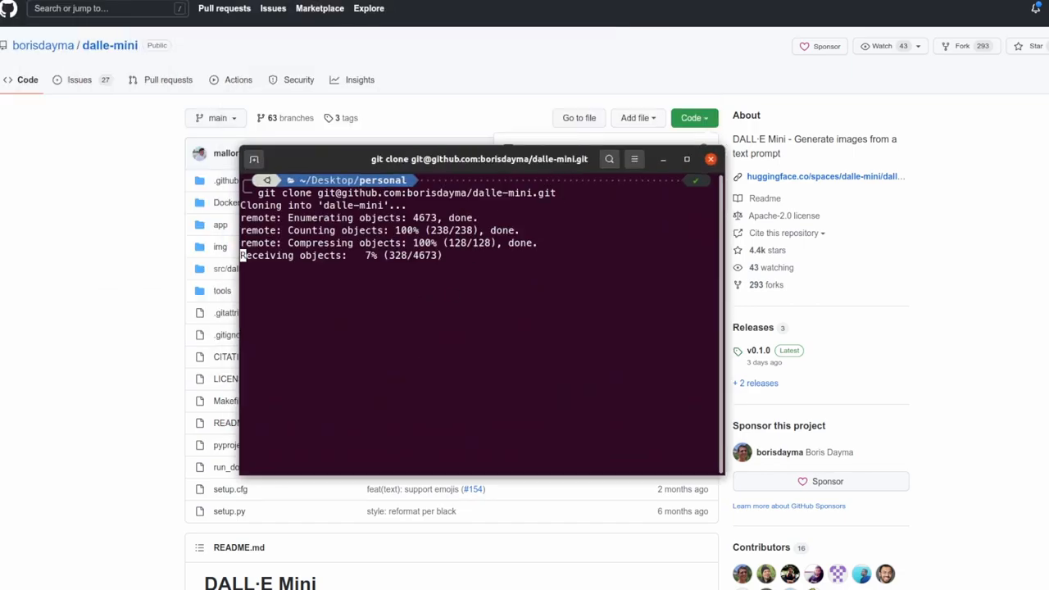
{"action": "type", "text": "cd da"}
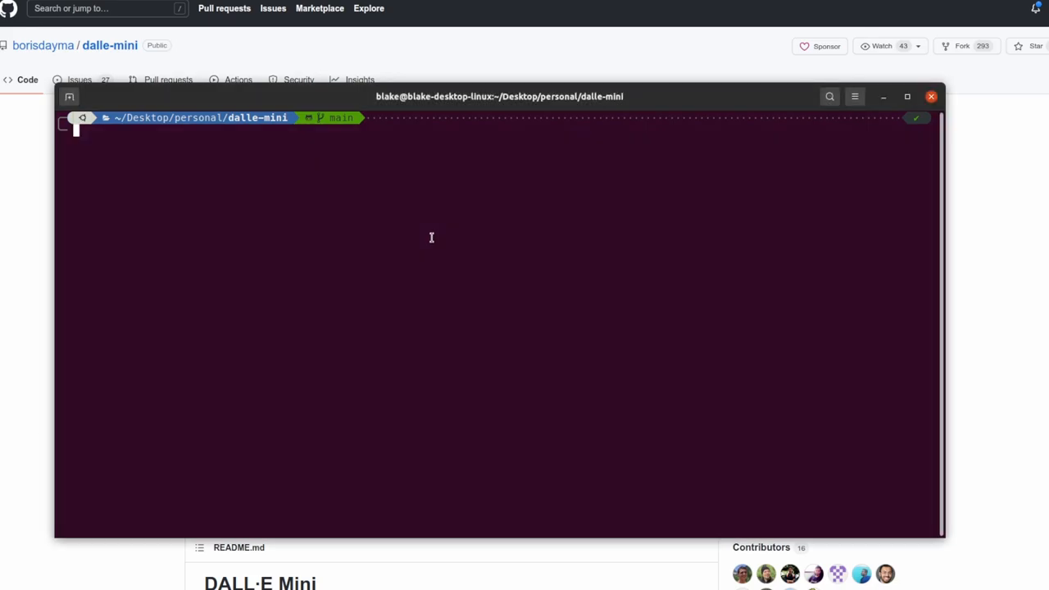
- Run build_docker.sh in the Docker folder, confirming the dalle-mini:latest tag
{"action": "type", "text": "cd Docker/"}
{"action": "type", "text": "sh"}
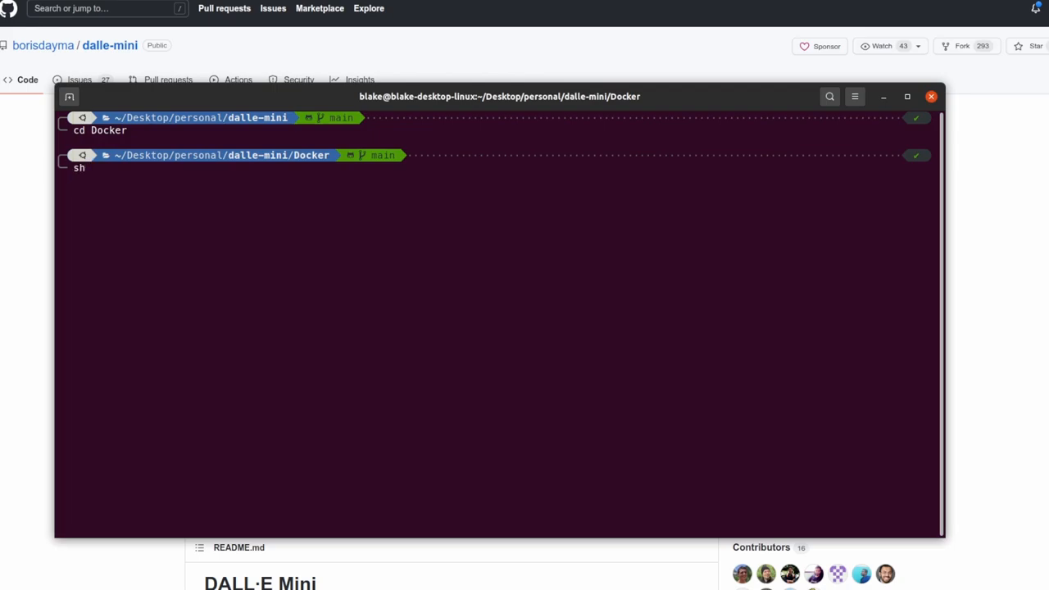
{"action": "type", "text": "build_"}
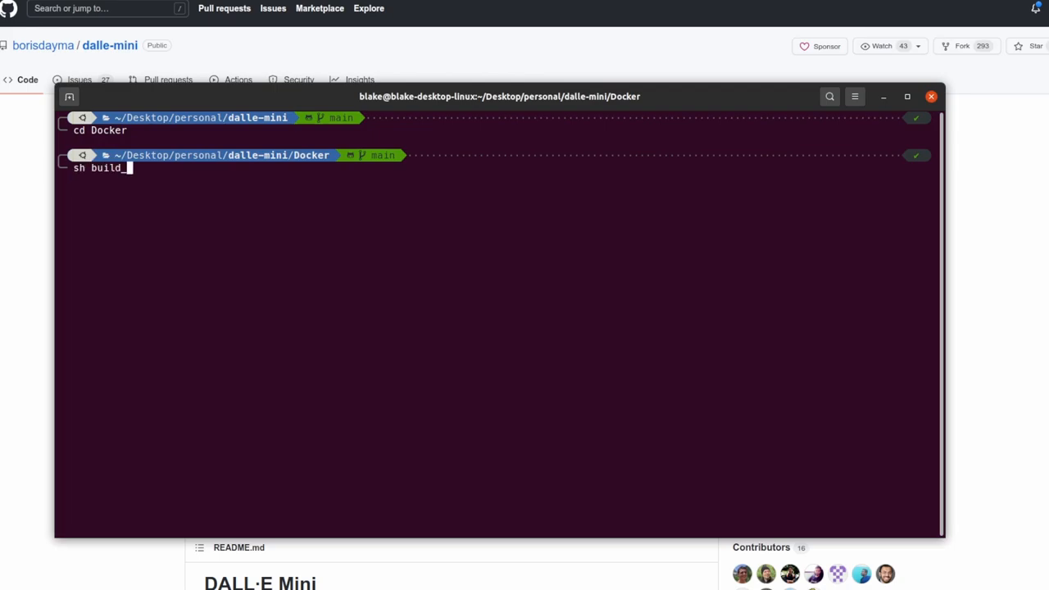
{"action": "type", "text": "docker.sh"}
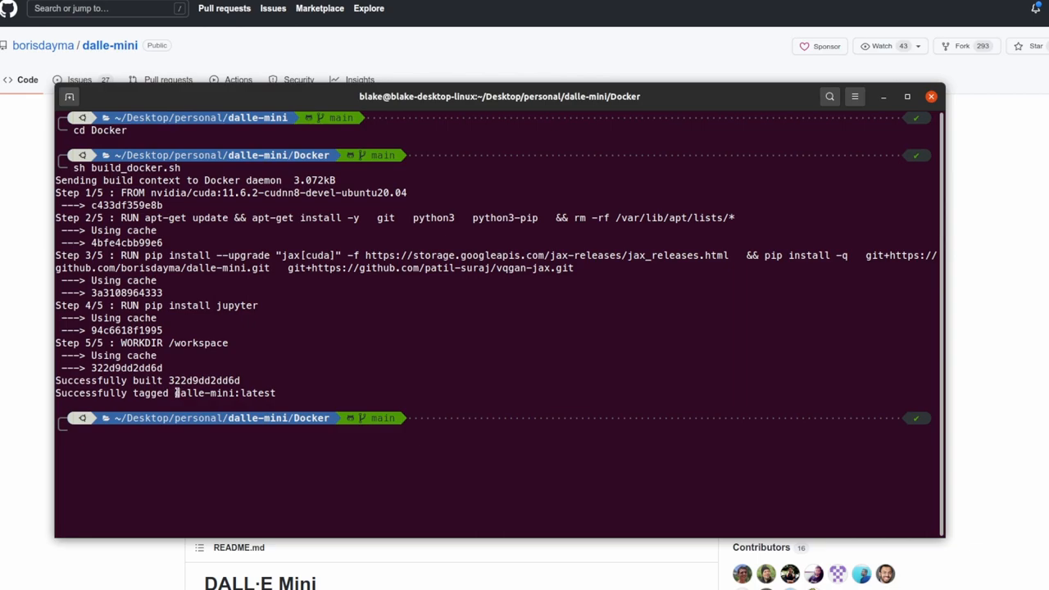
{"action": "double_click", "coordinate": [222, 393]}
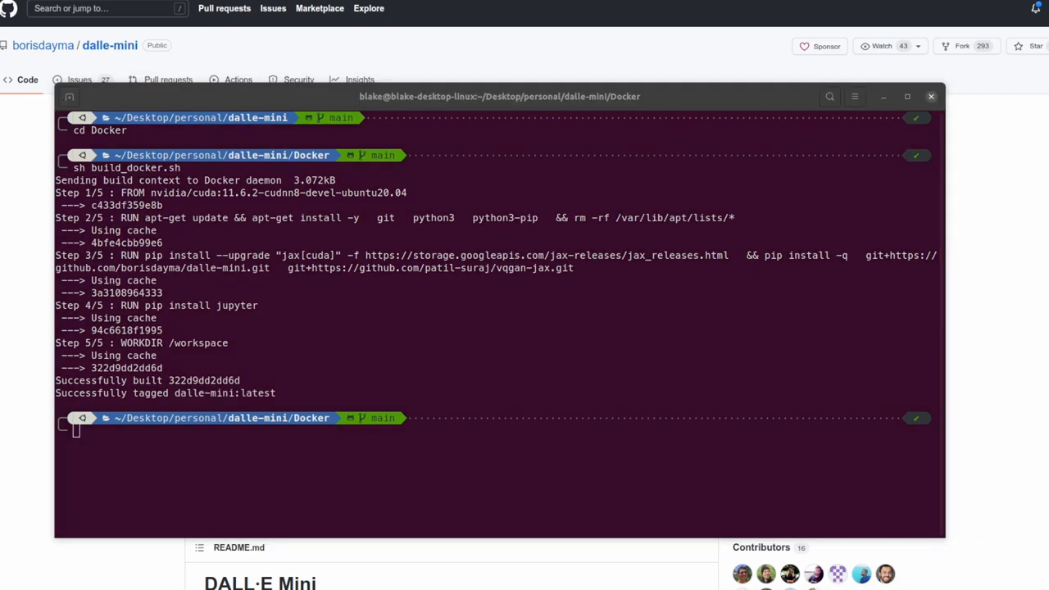
{"action": "mouse_move", "coordinate": [460, 452]}
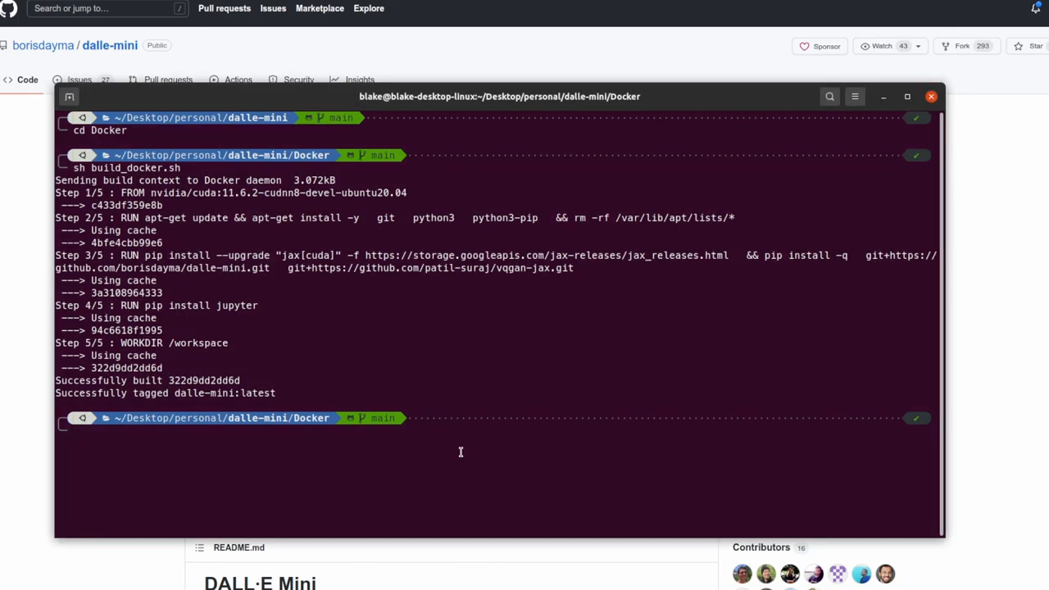
- Cat run_docker_image.sh and point out its 8888 port, --gpus flag and dalle-mini:latest image
{"action": "type", "text": "cd .."}
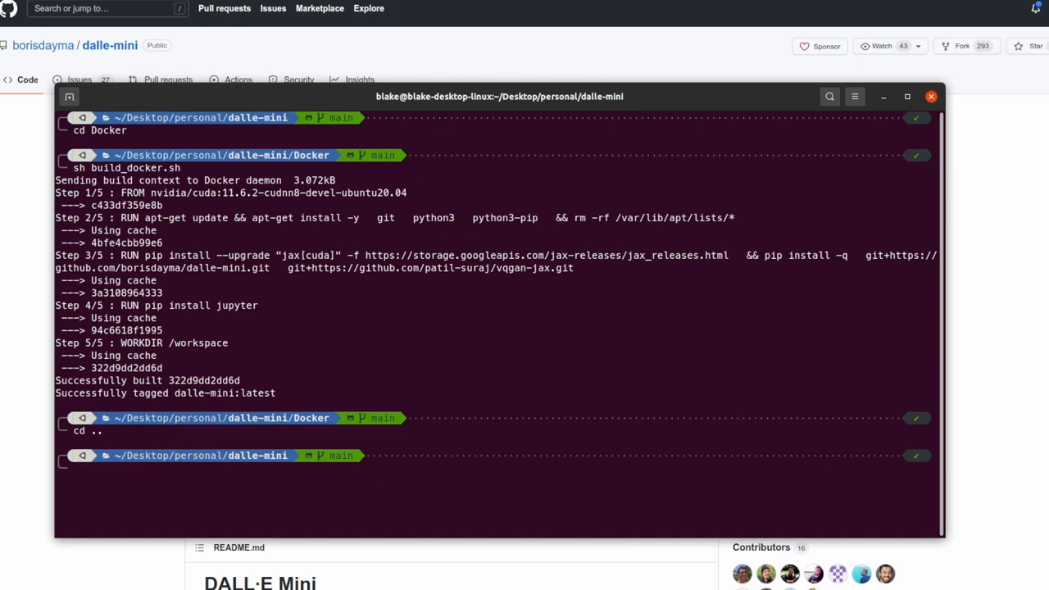
{"action": "type", "text": "cat run_docker_image.sh"}
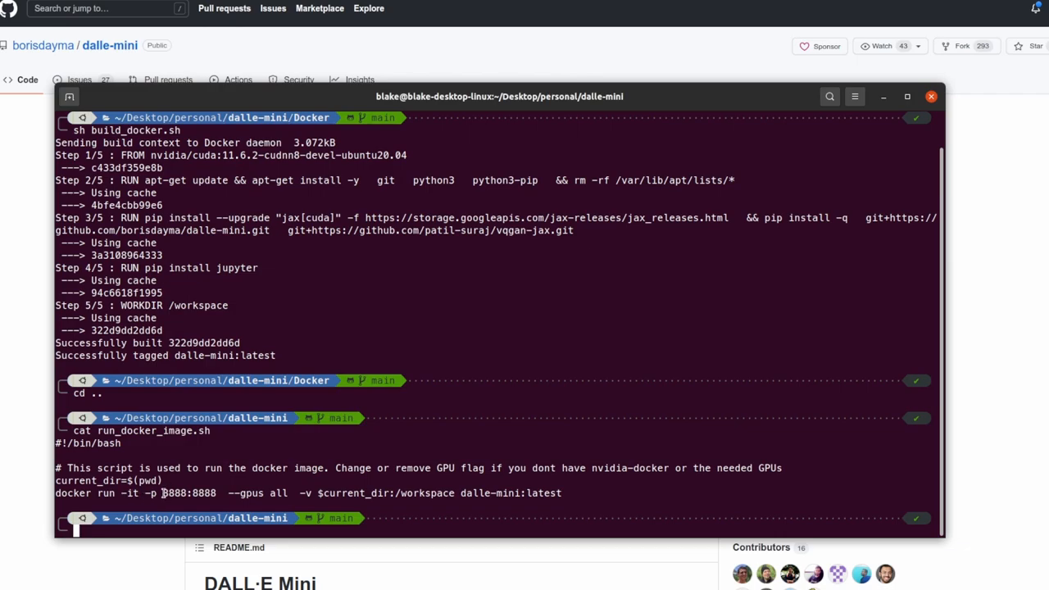
{"action": "double_click", "coordinate": [174, 492]}
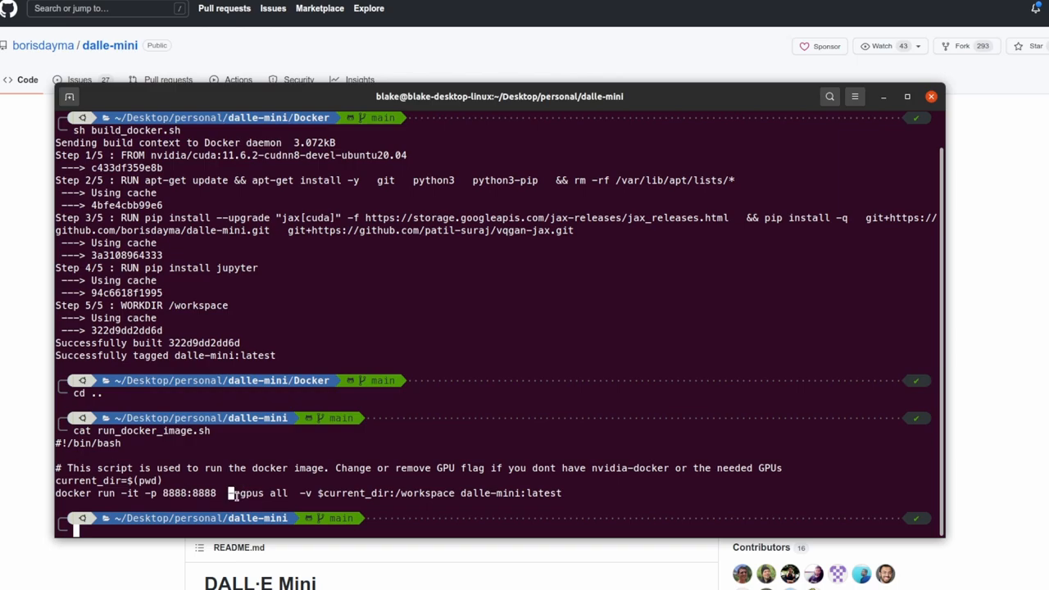
{"action": "double_click", "coordinate": [259, 492]}
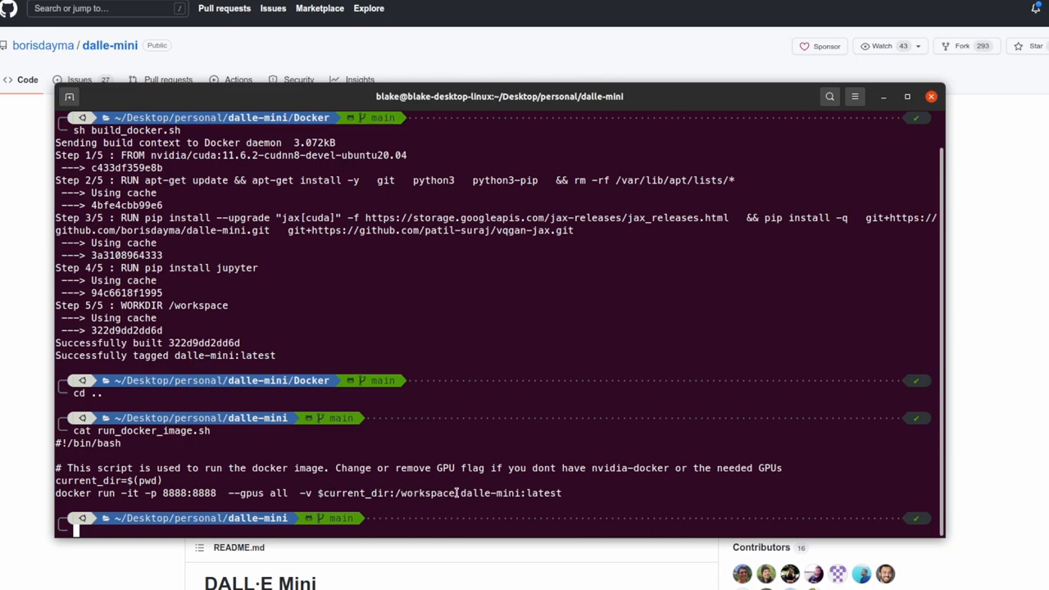
{"action": "double_click", "coordinate": [425, 492]}
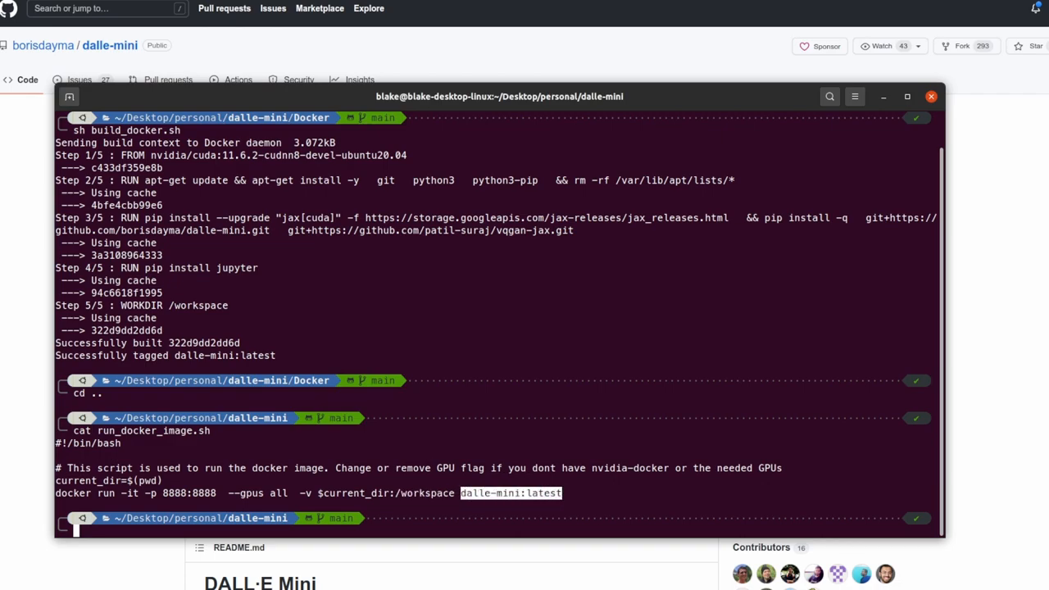
- Run nvidia-smi to list the three GPUs with memory use and load
{"action": "type", "text": "nvidia-smi"}
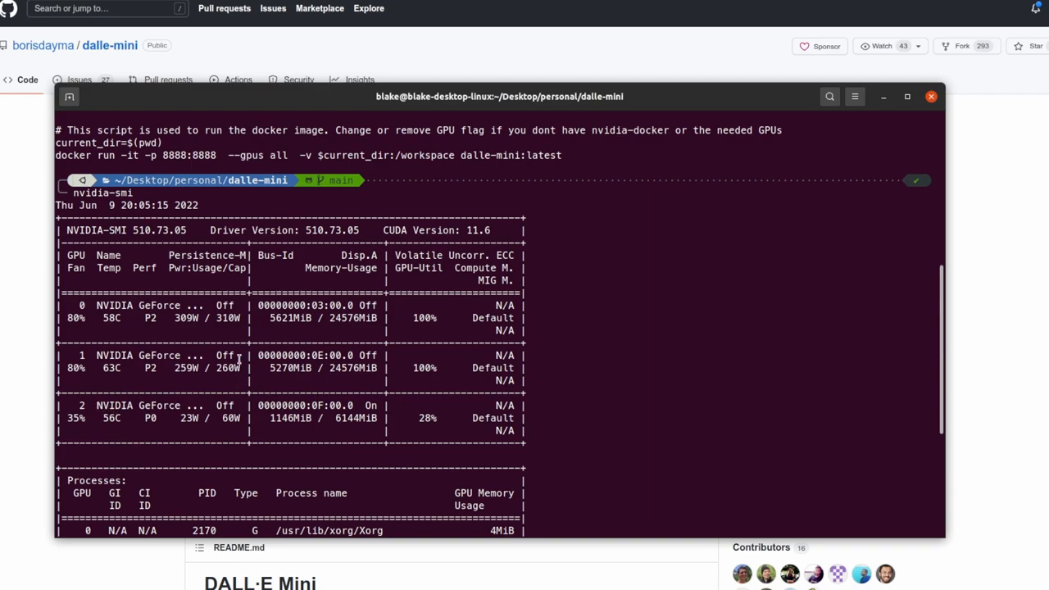
{"action": "mouse_move", "coordinate": [357, 282]}
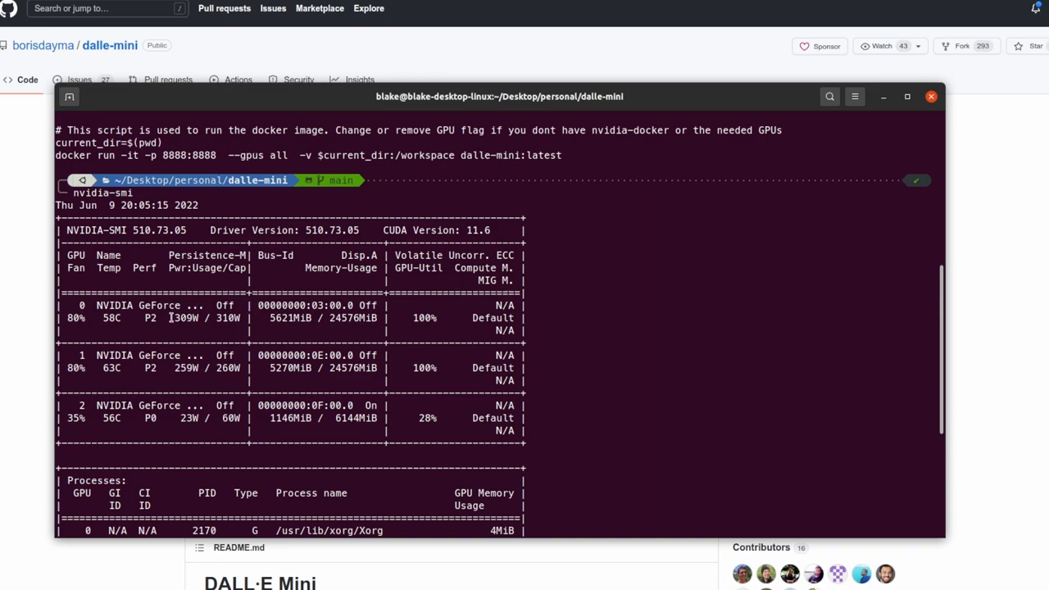
{"action": "mouse_move", "coordinate": [462, 351]}
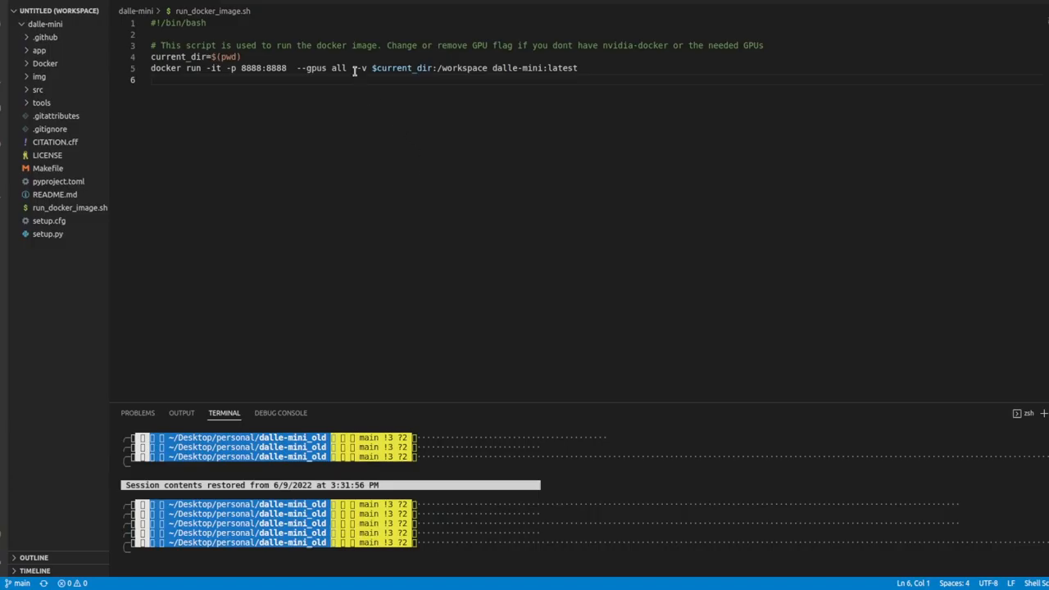
- Replace --gpus all with "device=0,1" in run_docker_image.sh
{"action": "left_click", "coordinate": [348, 69]}
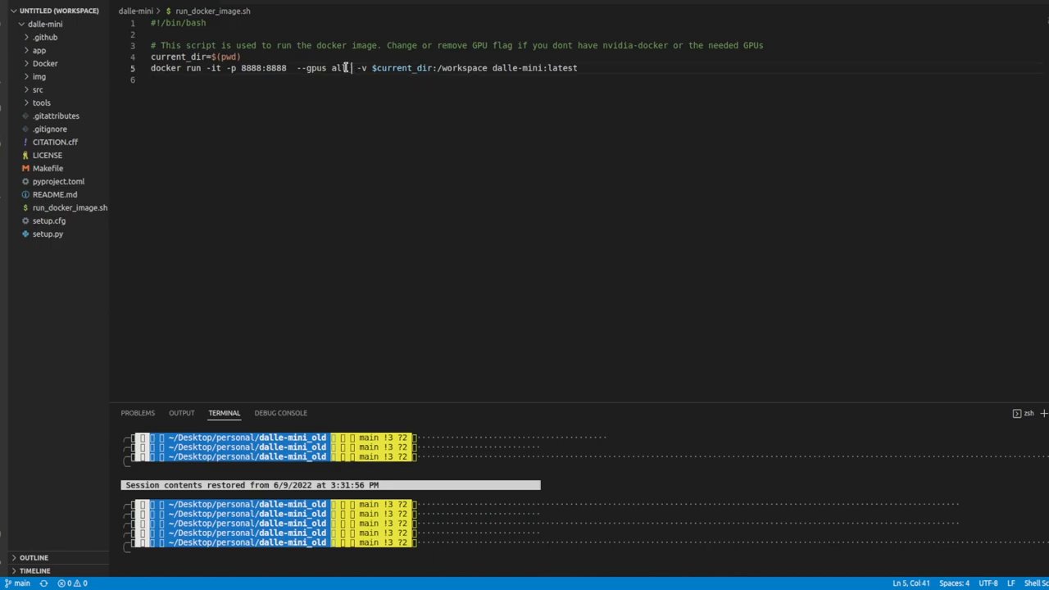
{"action": "double_click", "coordinate": [337, 69]}
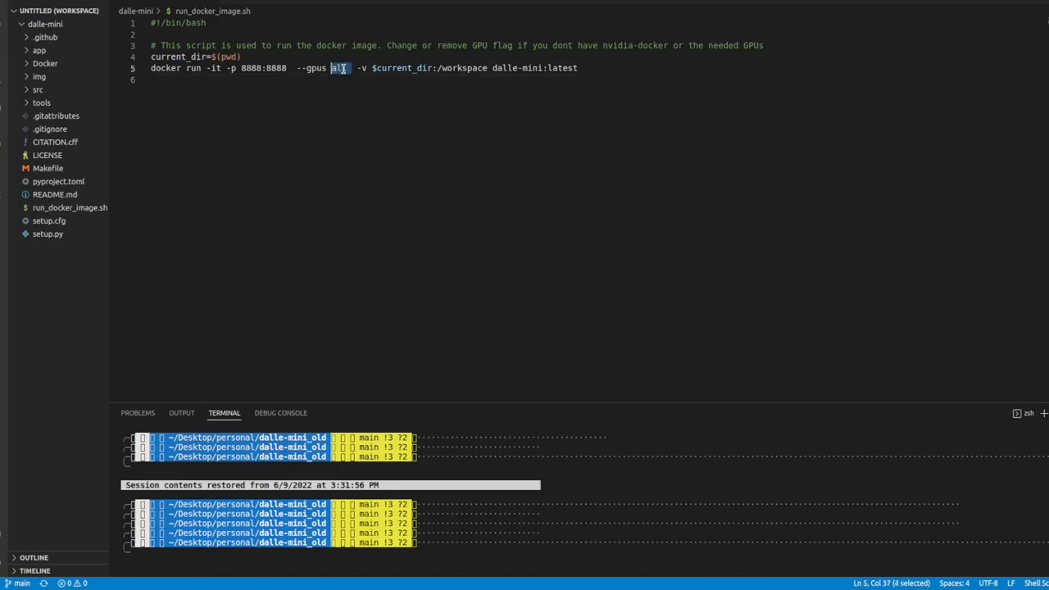
{"action": "type", "text": "\"device=0,1\"'"}
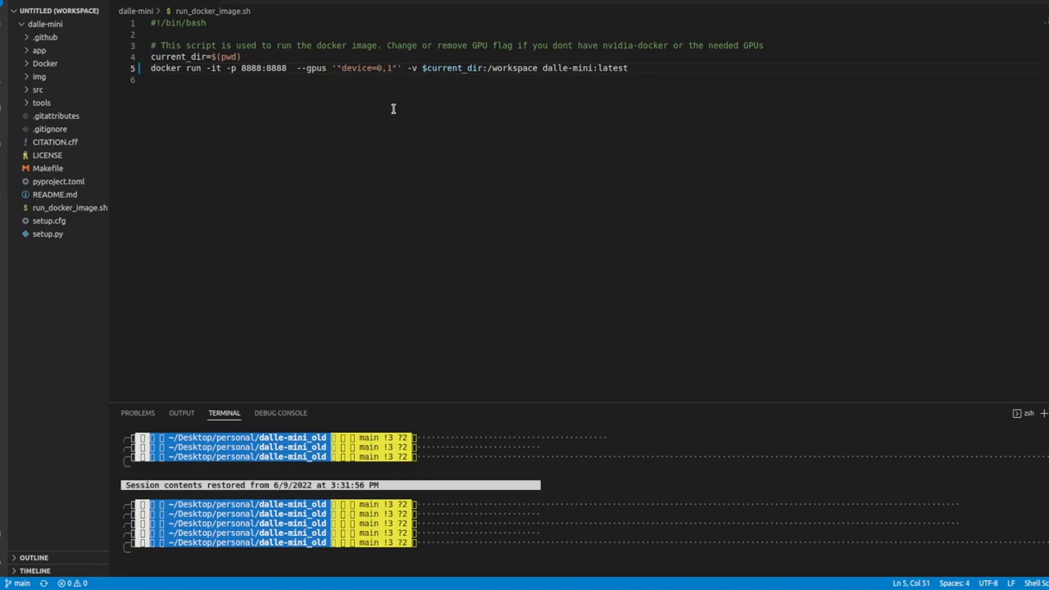
{"action": "mouse_move", "coordinate": [393, 69]}
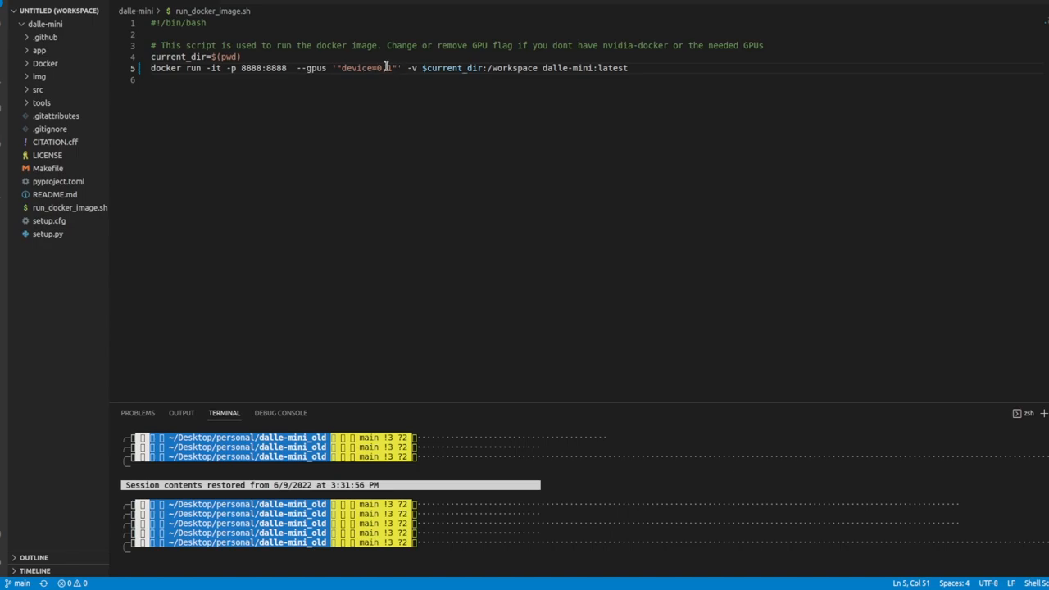
{"action": "type", "text": ",1"}
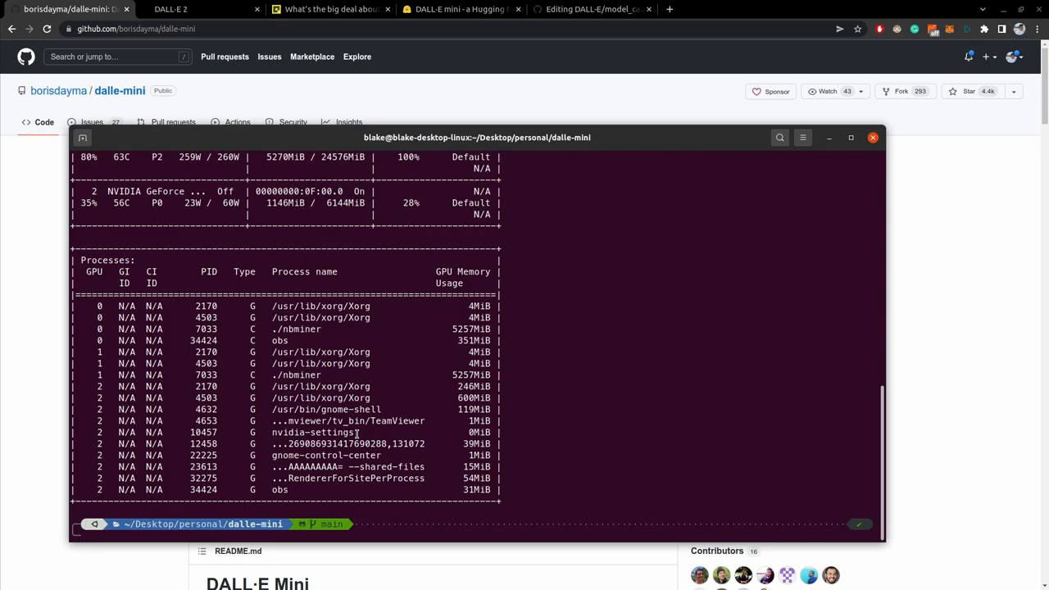
- Start the container with run_docker_image.sh and verify nvidia-smi shows two GPUs
{"action": "type", "text": "sh"}
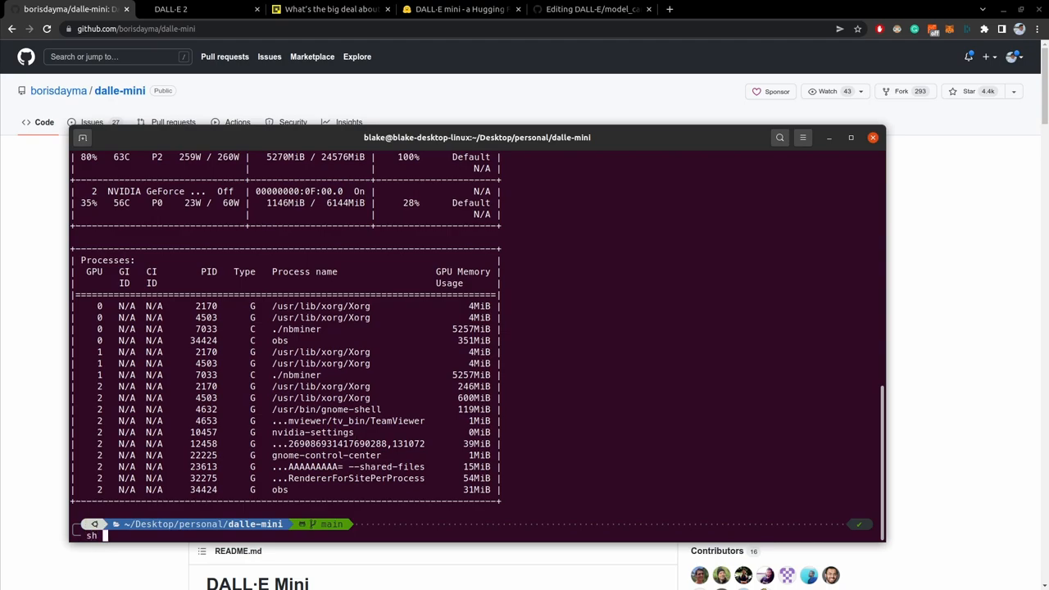
{"action": "type", "text": "run_docker_image.sh"}
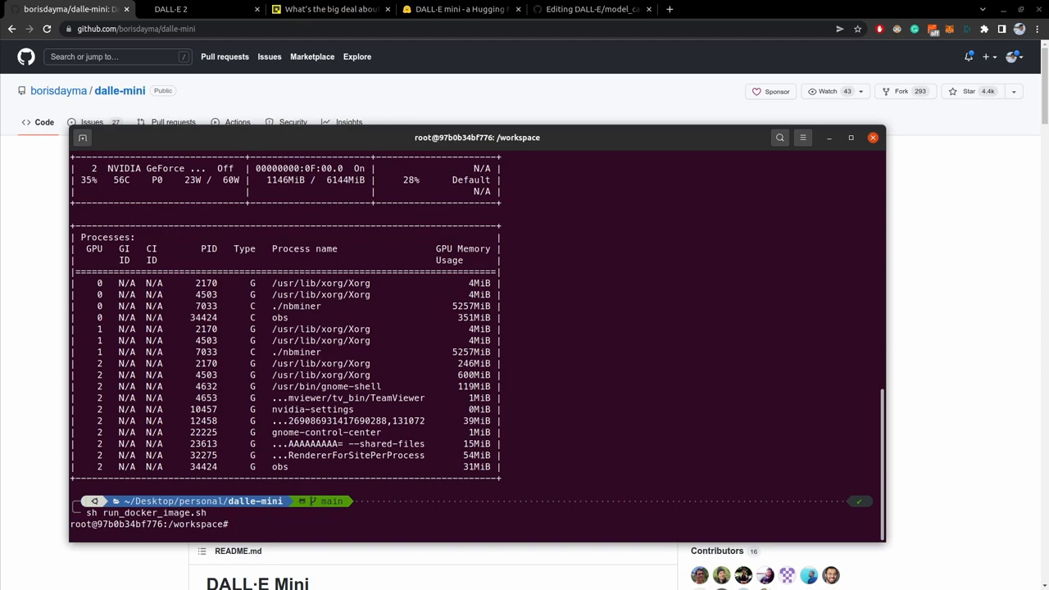
{"action": "type", "text": "nvidia-smi"}
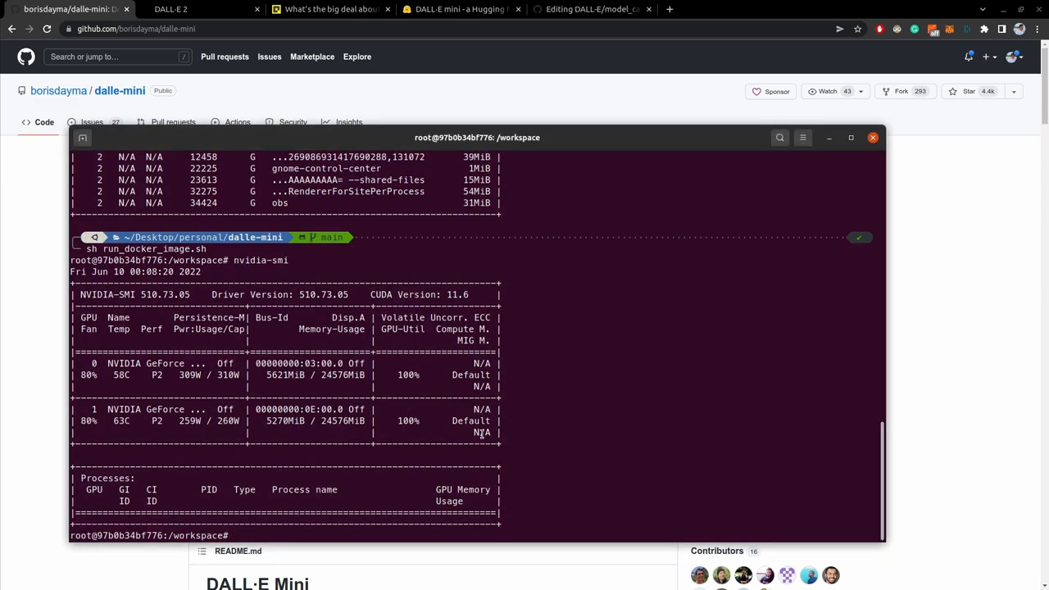
- From tools/inference, launch run_infer_notebook.sh to open the inference notebook
{"action": "type", "text": "cd tools/inference/"}
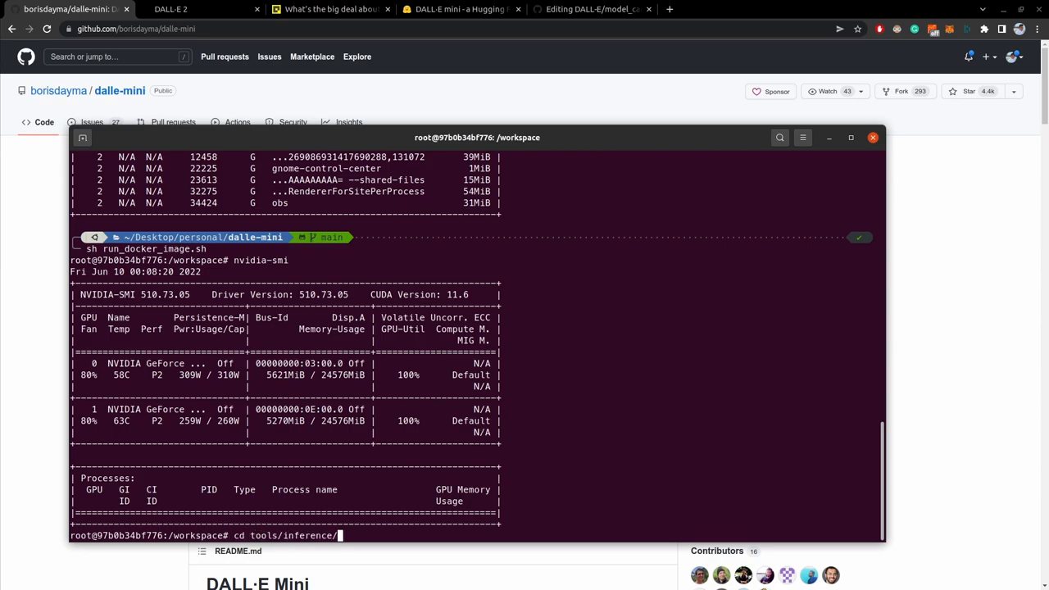
{"action": "type", "text": "ls/inference# ls"}
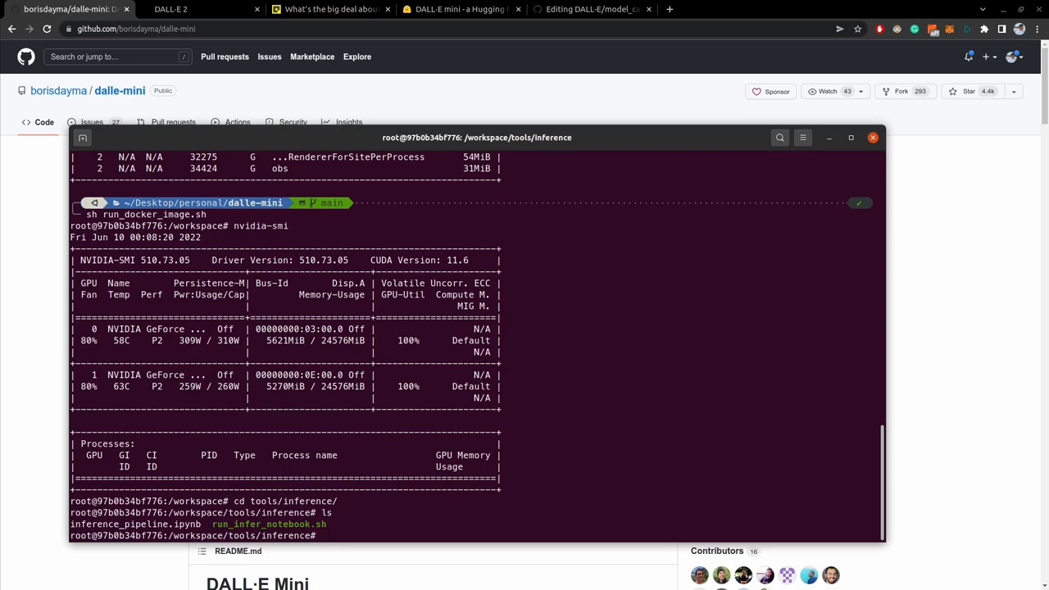
{"action": "type", "text": "./run_infer_notebook.sh"}
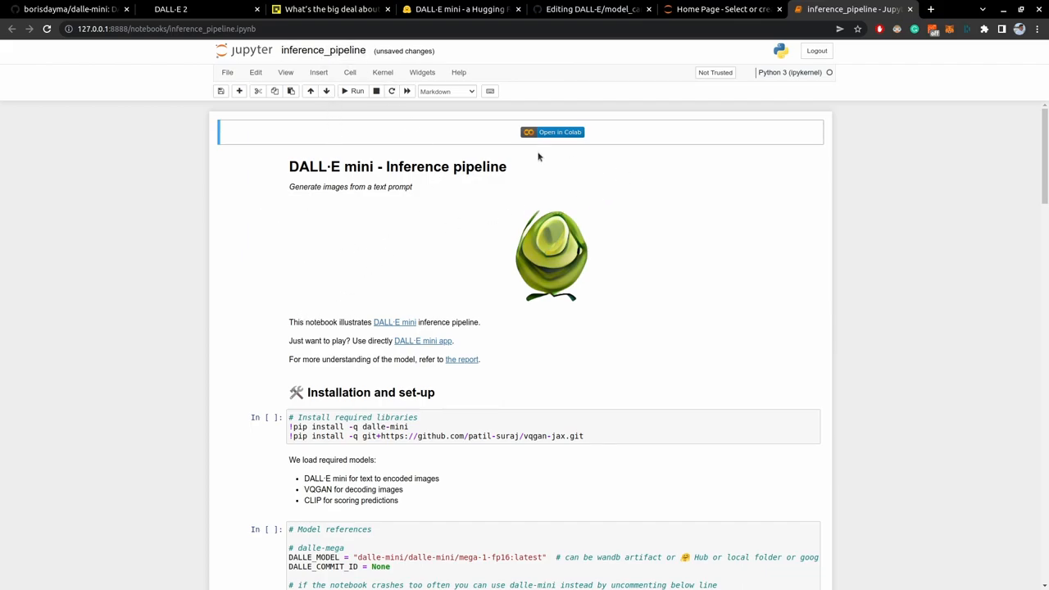
{"action": "mouse_move", "coordinate": [183, 164]}
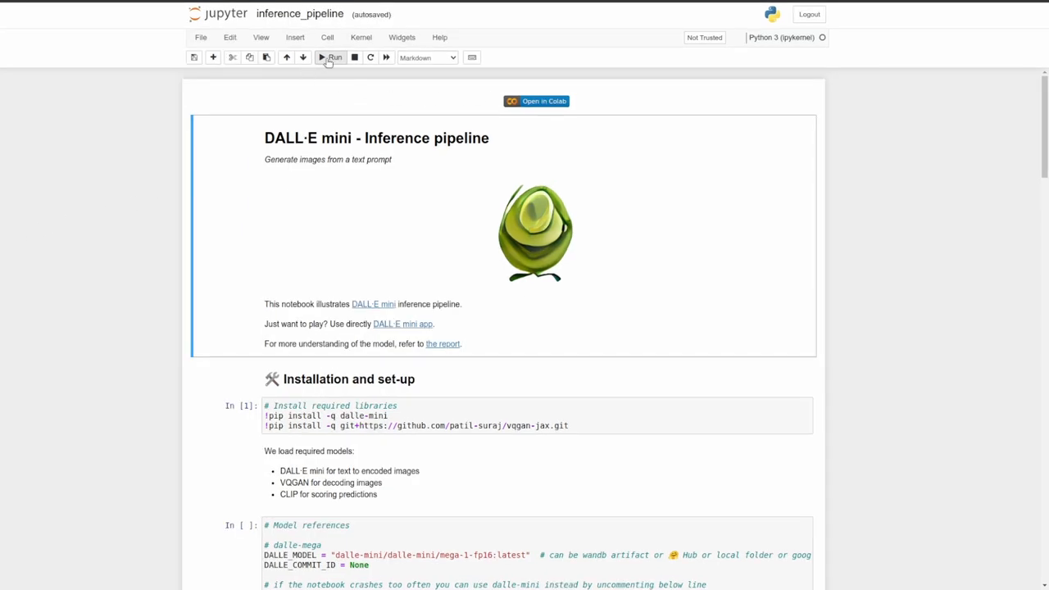
{"action": "mouse_move", "coordinate": [331, 57]}
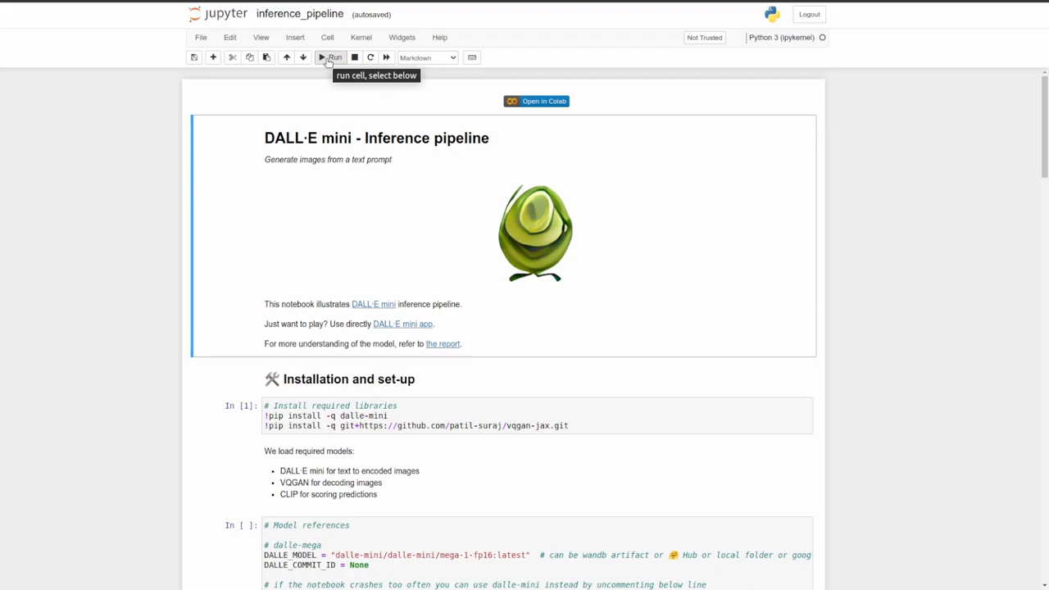
- Run the library install and model-reference cells, highlighting the mega model reference
{"action": "left_click", "coordinate": [331, 57]}
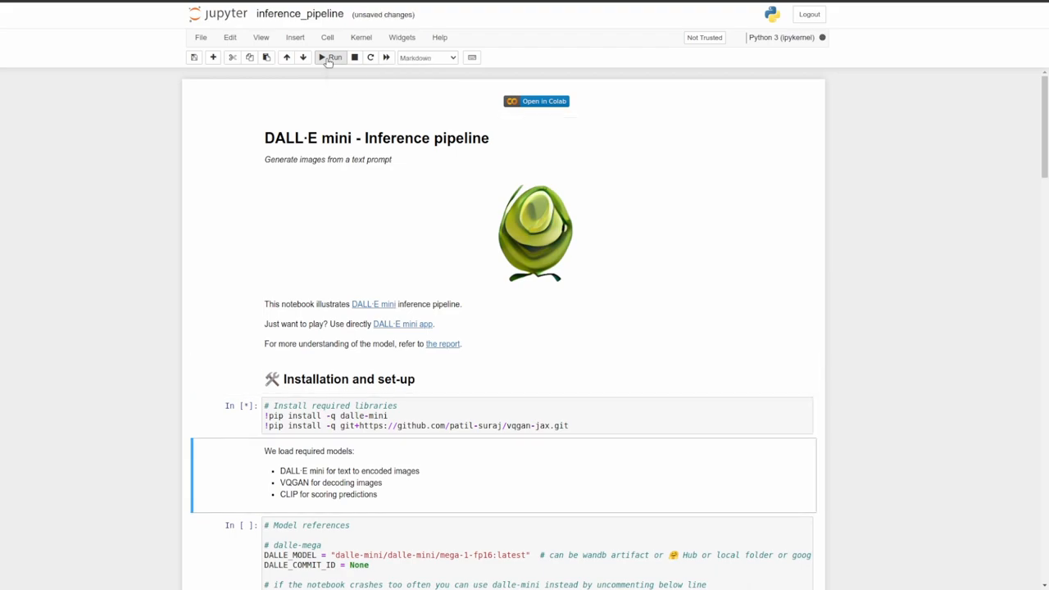
{"action": "left_click", "coordinate": [331, 55]}
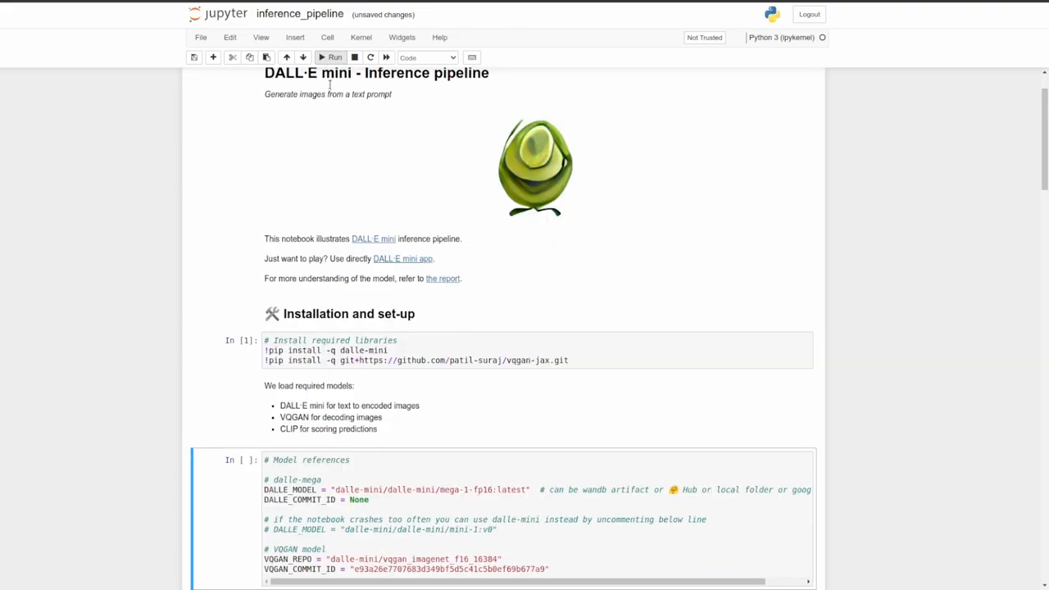
{"action": "scroll", "scroll_direction": "down", "scroll_amount": 3}
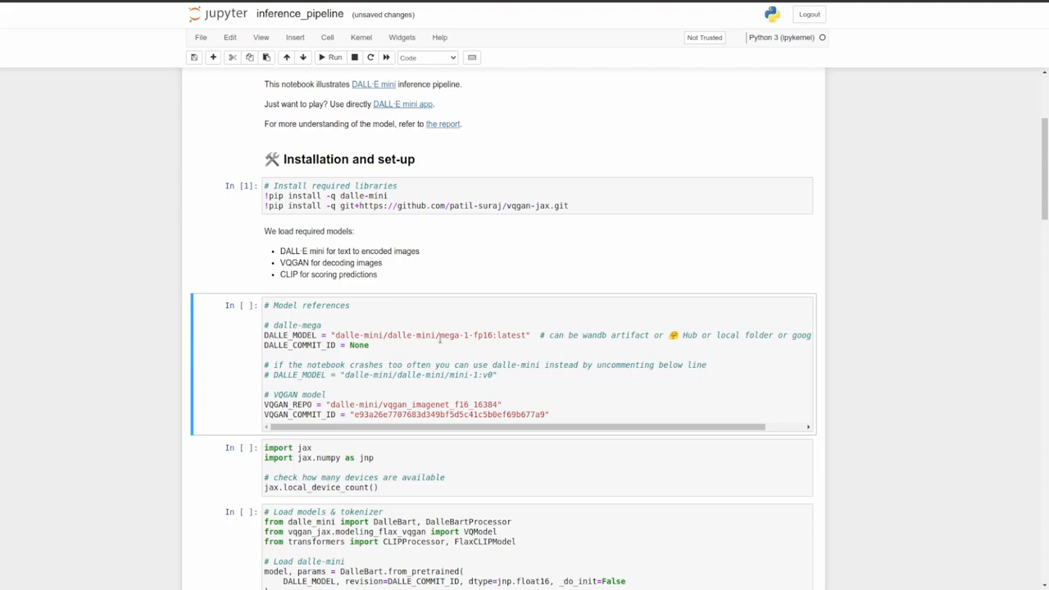
{"action": "double_click", "coordinate": [483, 334]}
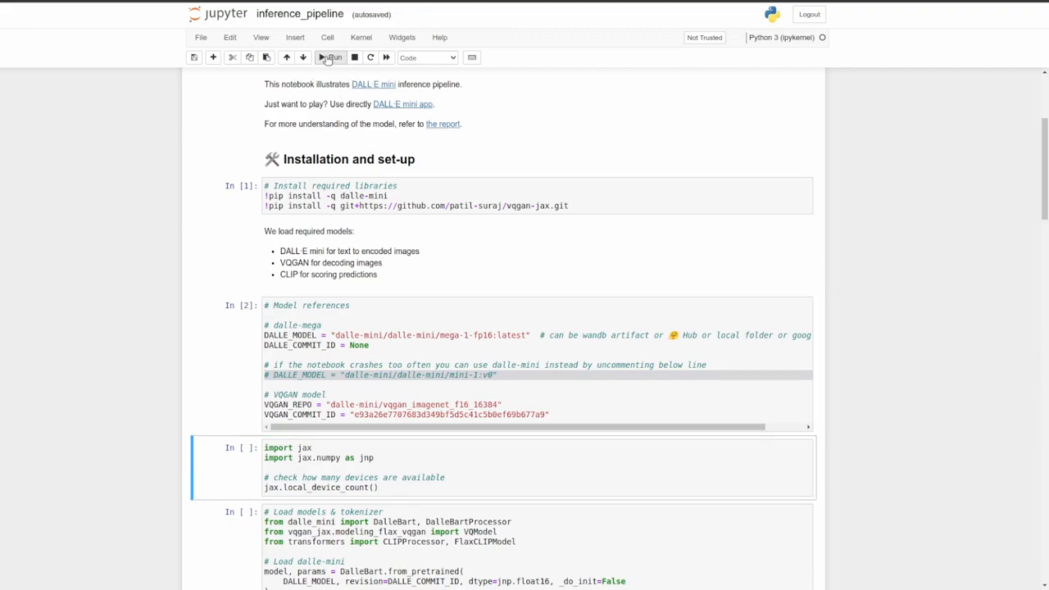
- Run the jax.local_device_count() cell reporting 2 devices
{"action": "left_click", "coordinate": [331, 57]}
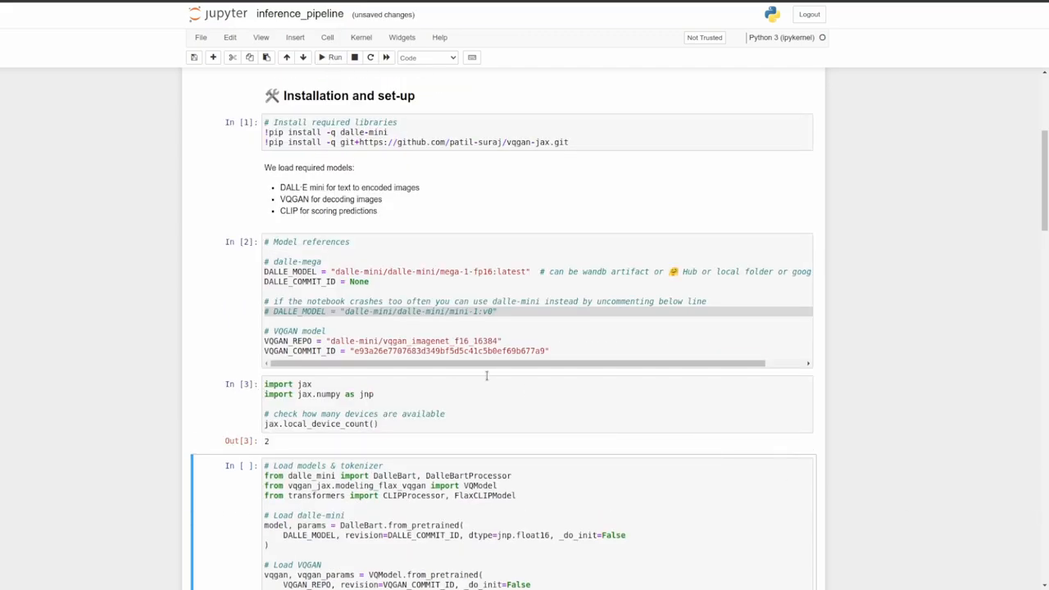
{"action": "scroll", "scroll_direction": "down", "scroll_amount": 3}
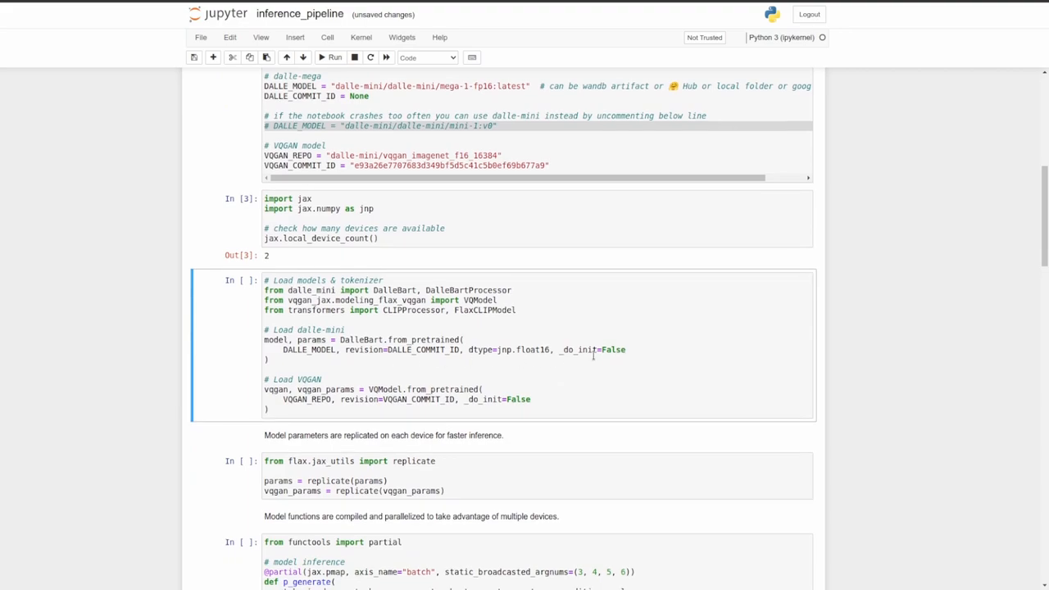
{"action": "mouse_move", "coordinate": [449, 55]}
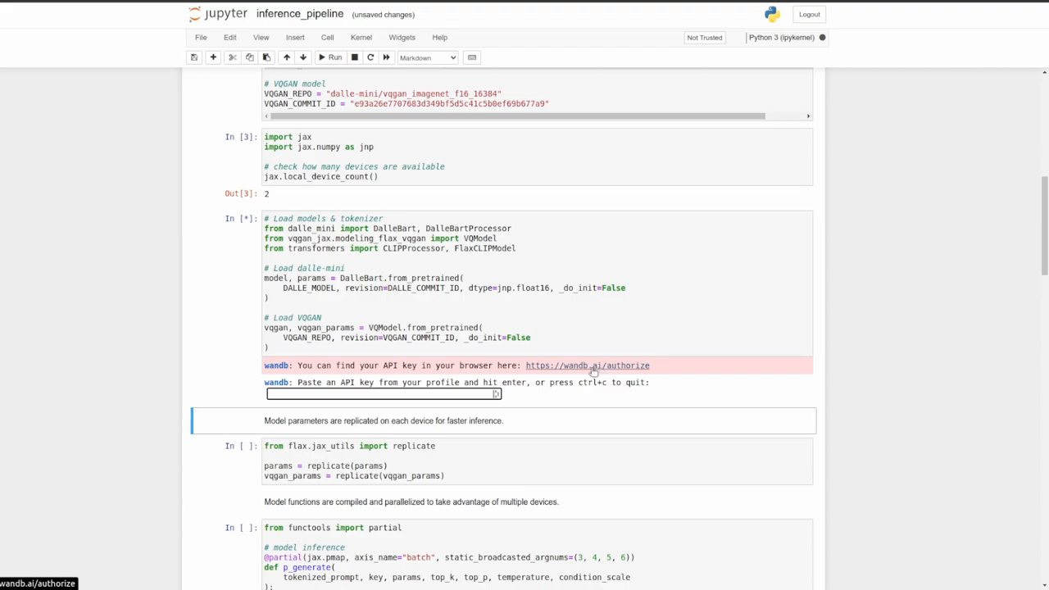
{"action": "mouse_move", "coordinate": [654, 367]}
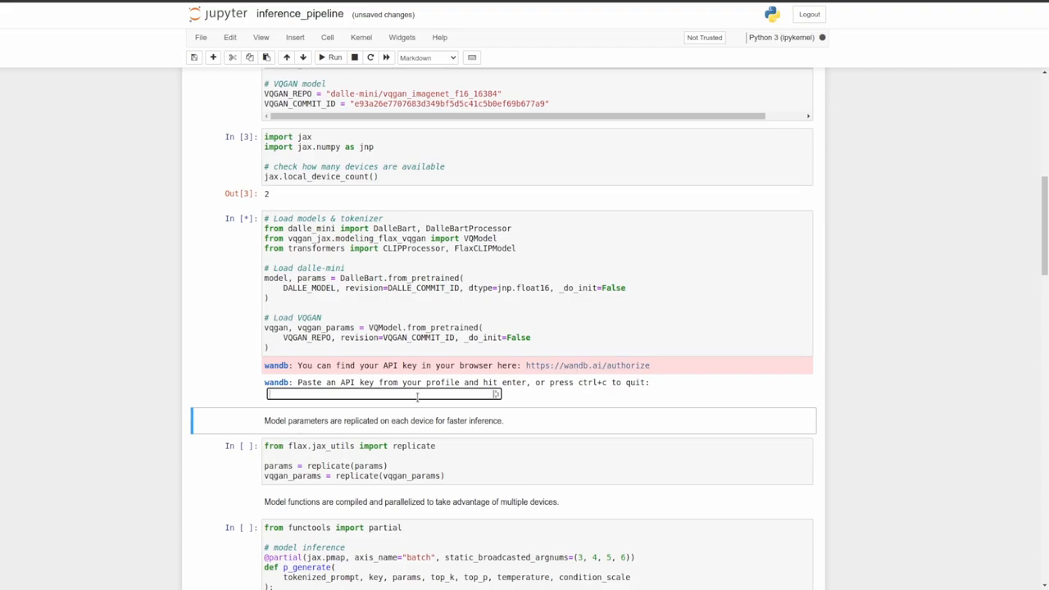
{"action": "mouse_move", "coordinate": [586, 365]}
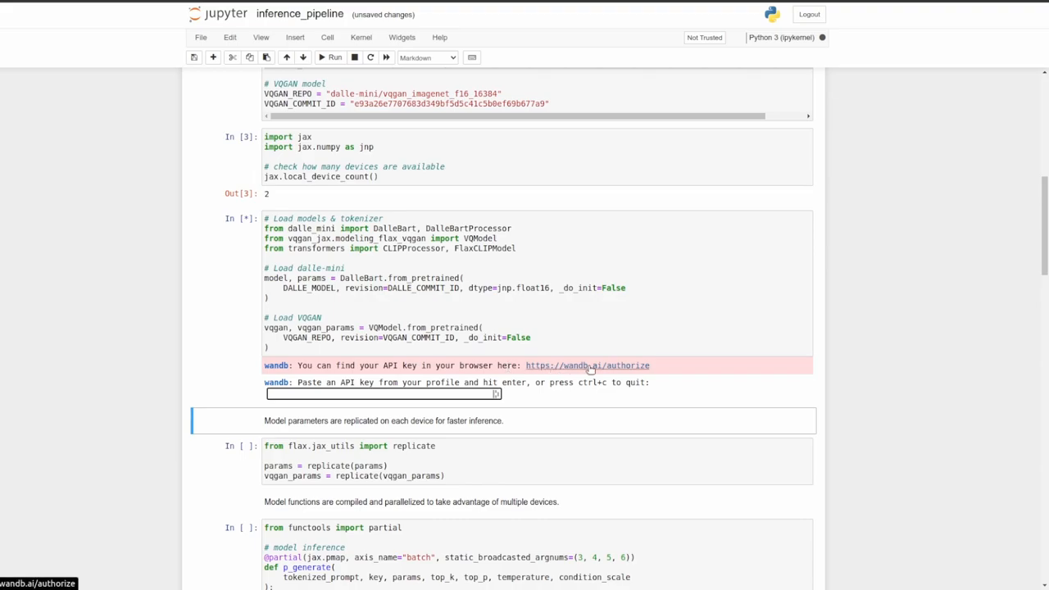
{"action": "mouse_move", "coordinate": [586, 370]}
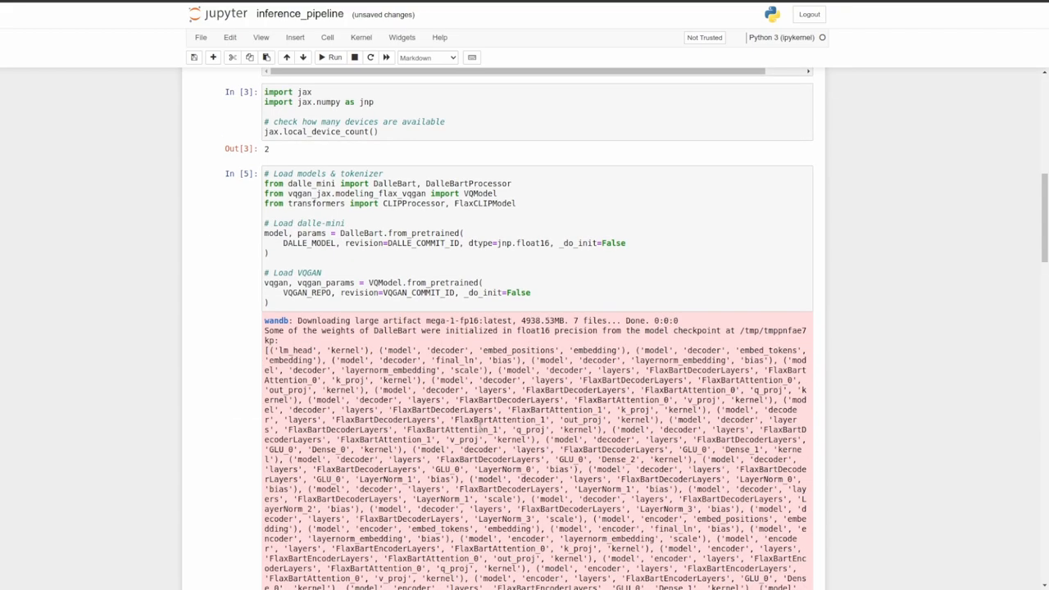
- Check watch nvidia-smi shows the model on both GPUs, then run the replicate cell
{"action": "scroll", "scroll_direction": "down", "scroll_amount": 3}
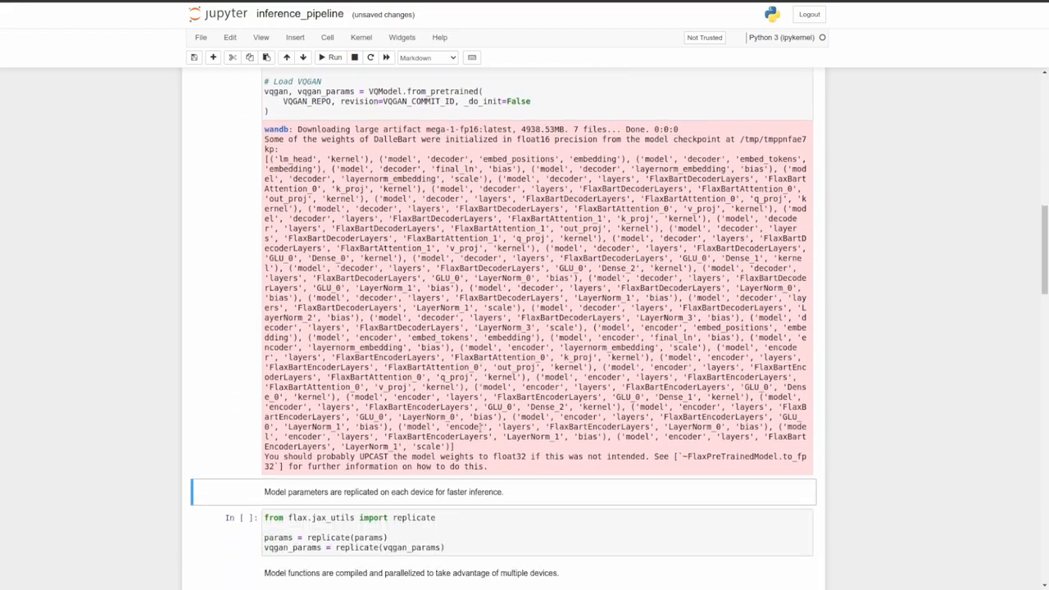
{"action": "scroll", "scroll_direction": "down", "scroll_amount": 3}
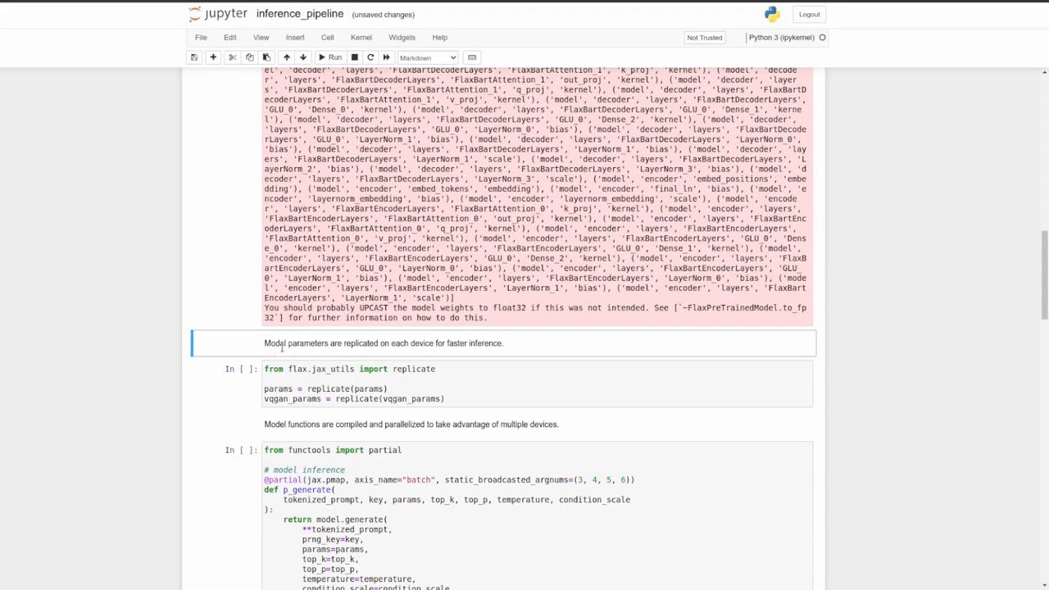
{"action": "scroll", "scroll_direction": "down", "scroll_amount": 3}
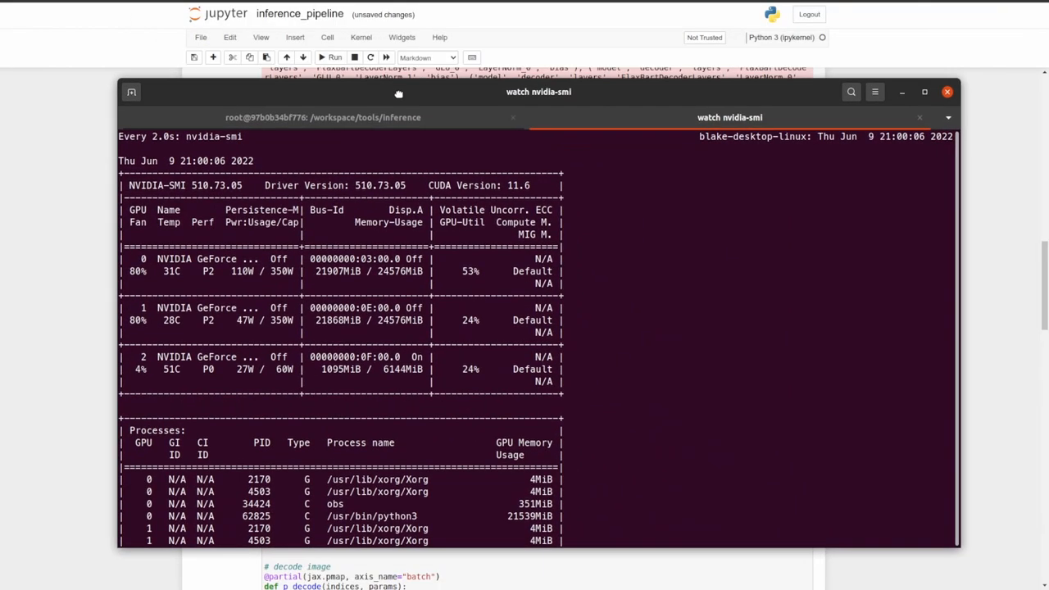
{"action": "left_click", "coordinate": [948, 92]}
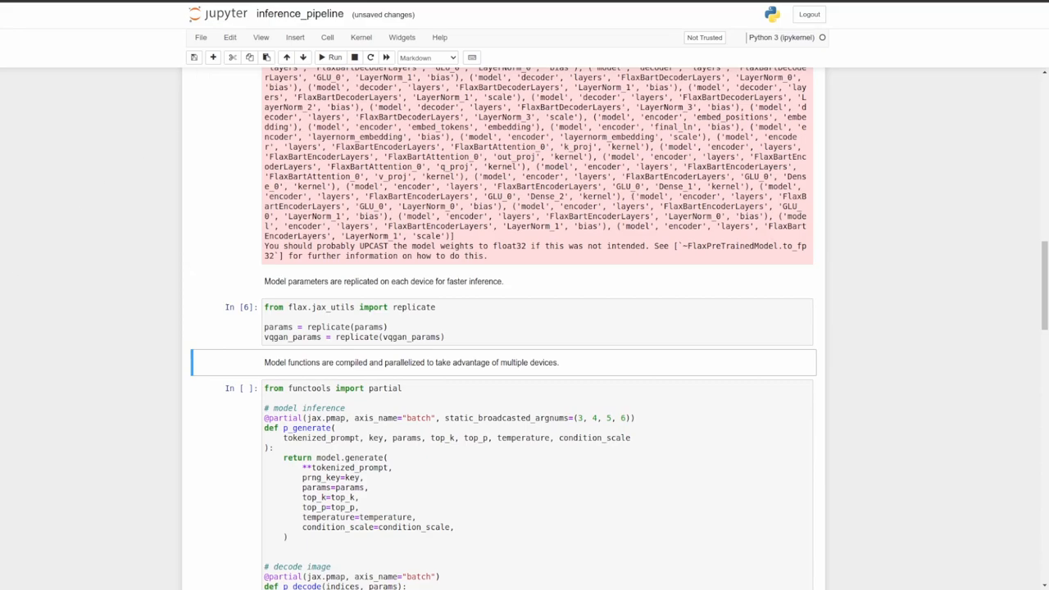
{"action": "scroll", "scroll_direction": "down", "scroll_amount": 3}
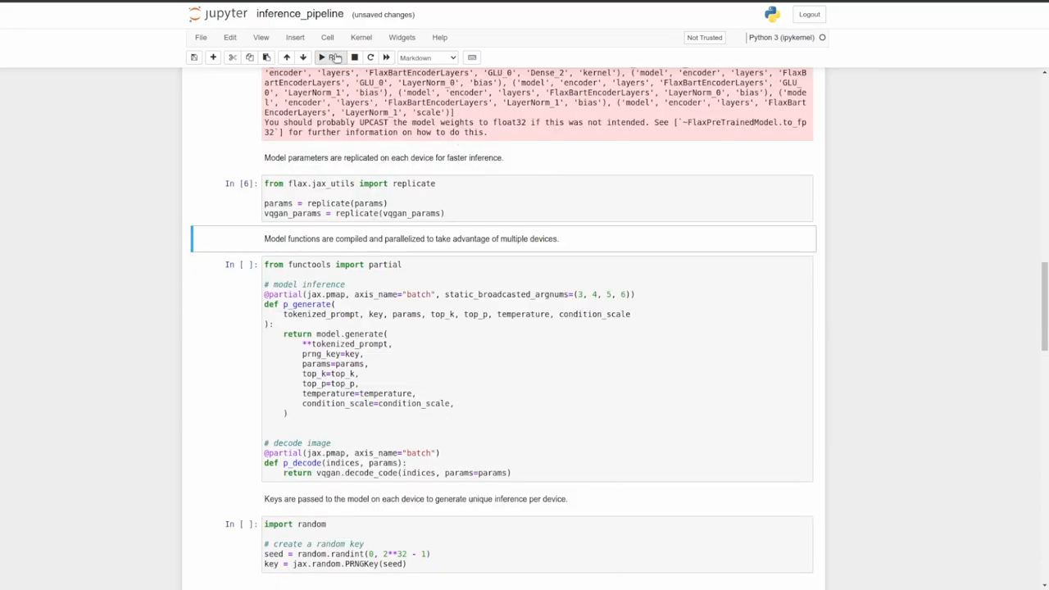
{"action": "mouse_move", "coordinate": [321, 57]}
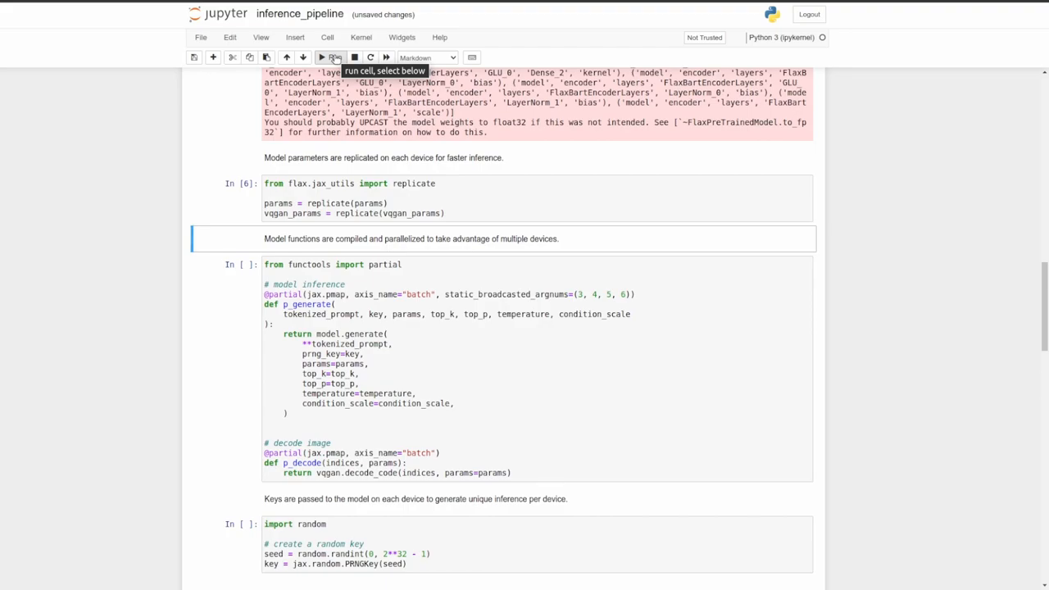
- Run the parallel generate/decode, random key and DalleBartProcessor cells
{"action": "left_click", "coordinate": [321, 56]}
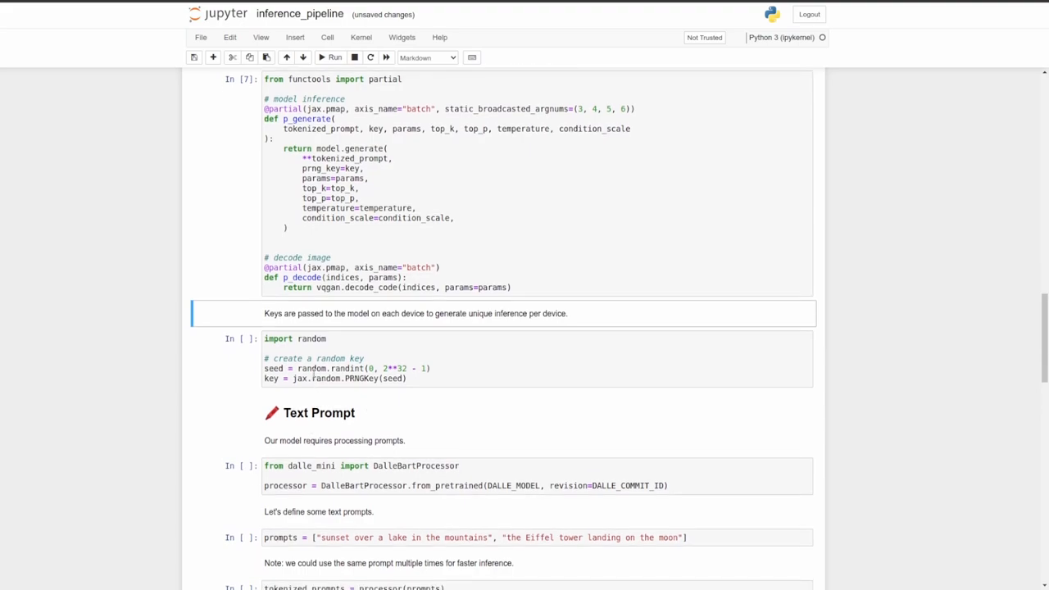
{"action": "mouse_move", "coordinate": [532, 334]}
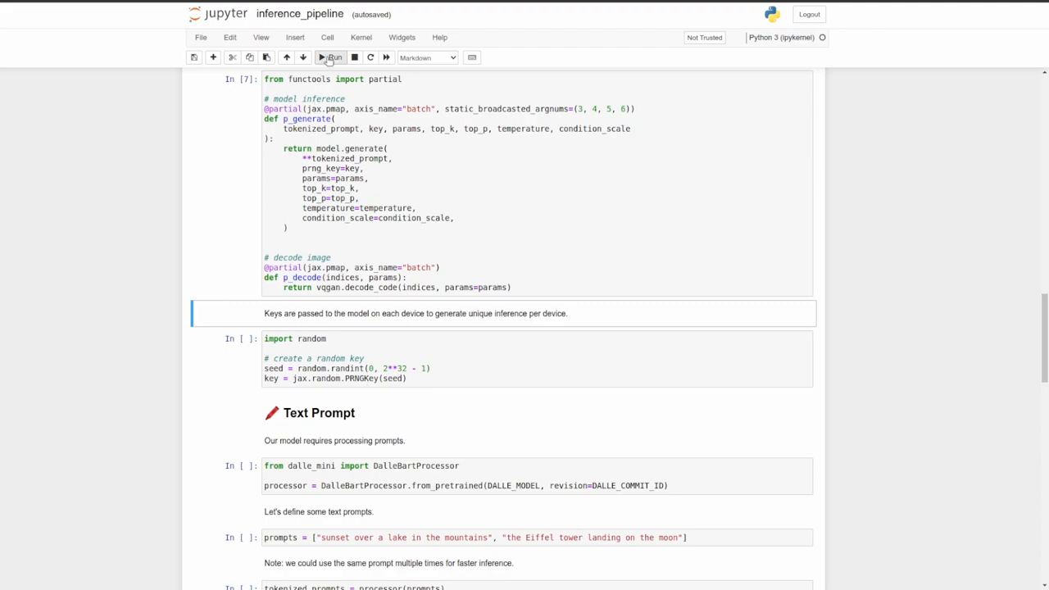
{"action": "left_click", "coordinate": [331, 57]}
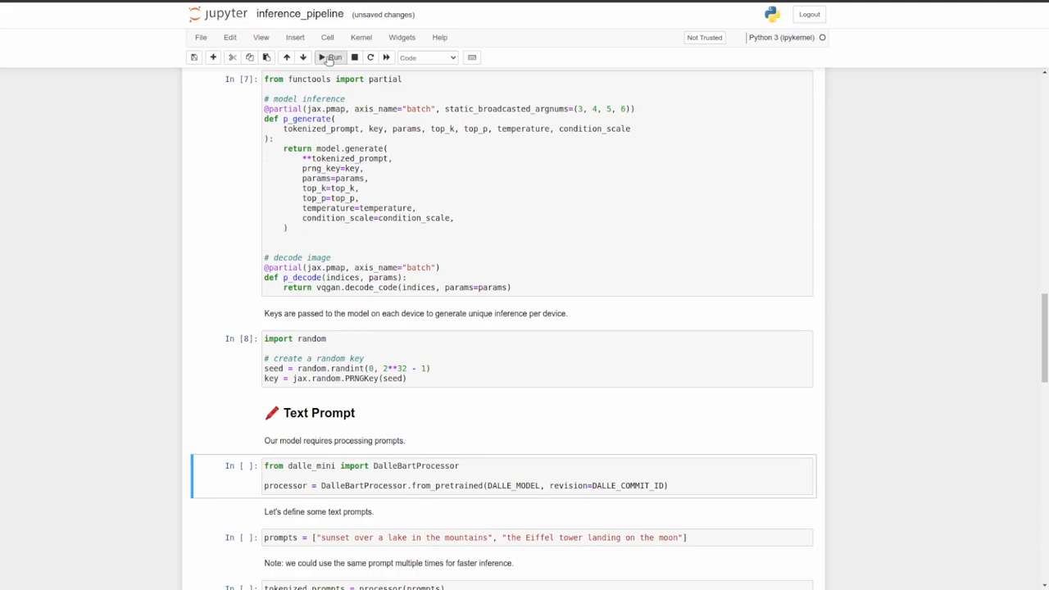
{"action": "left_click", "coordinate": [331, 58]}
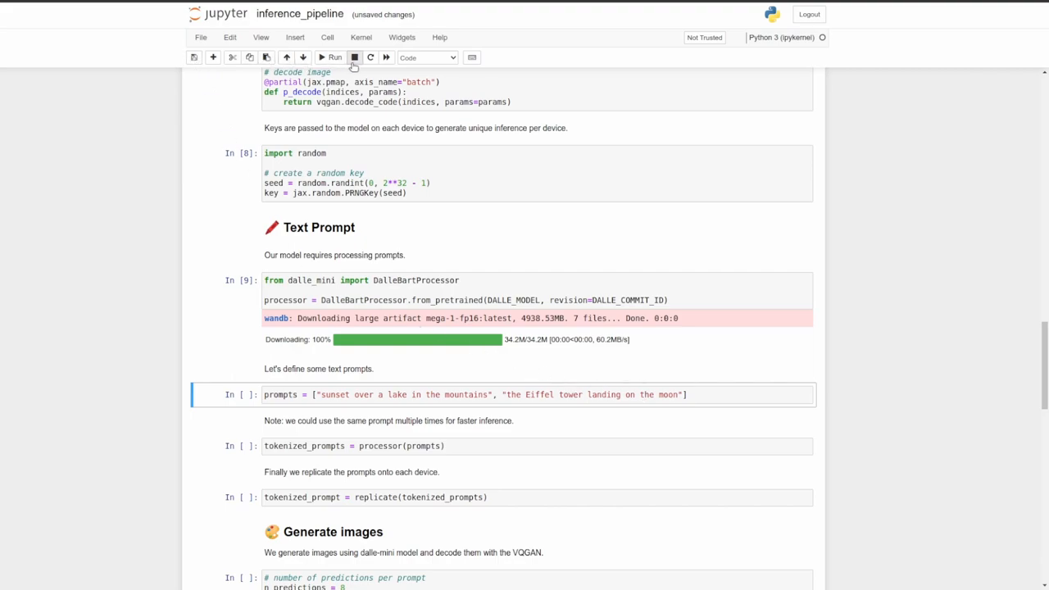
- Define the two text prompts, tokenize them and replicate them onto each device
{"action": "left_click", "coordinate": [331, 57]}
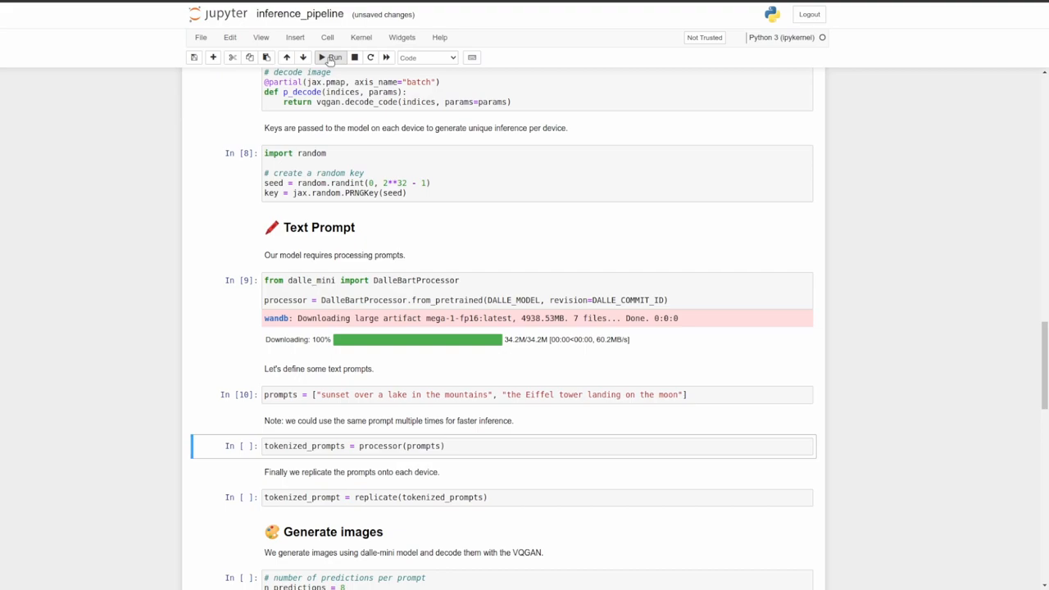
{"action": "left_click", "coordinate": [331, 58]}
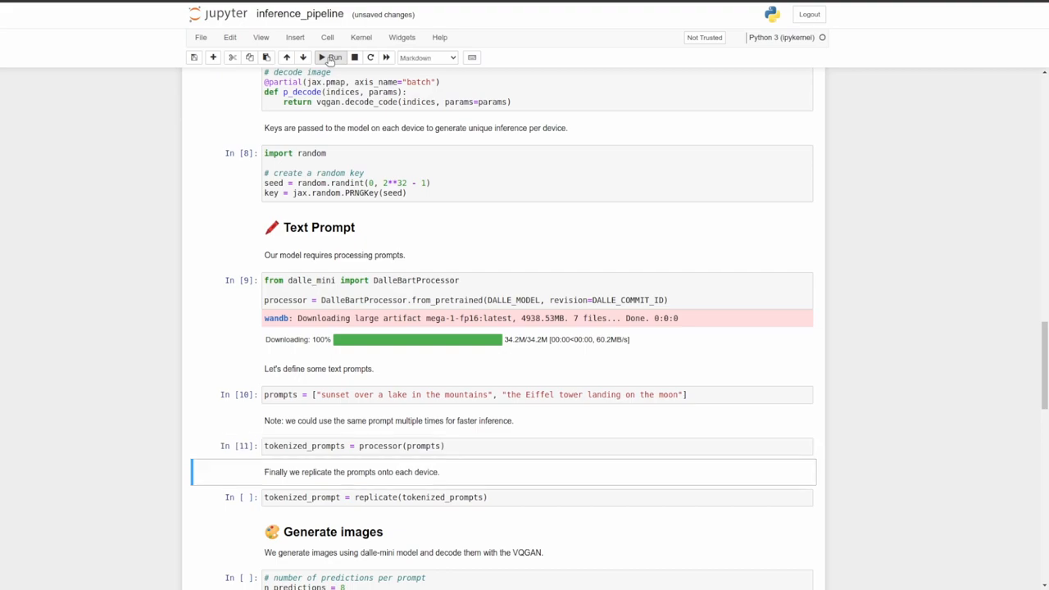
{"action": "left_click", "coordinate": [331, 58]}
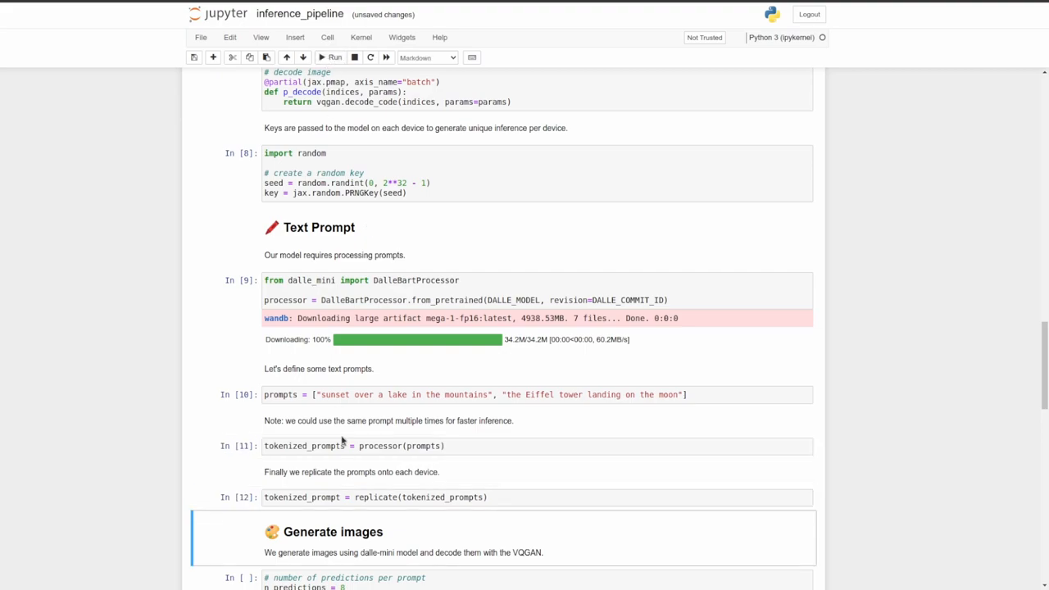
- Run the n_predictions cell for 8 predictions per prompt with cond_scale 10.0
{"action": "scroll", "scroll_direction": "down", "scroll_amount": 3}
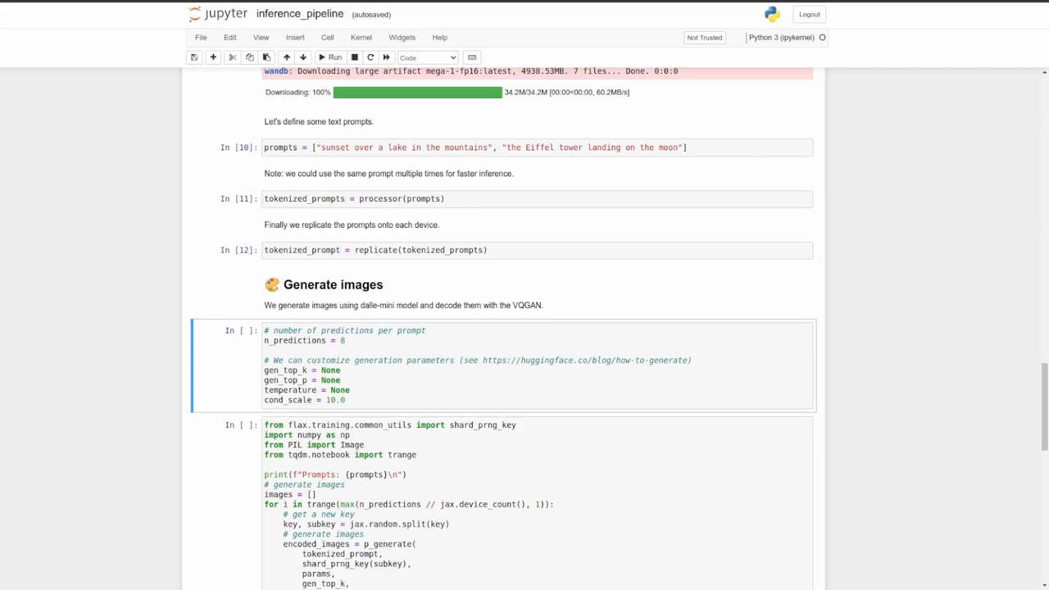
{"action": "left_click", "coordinate": [302, 339]}
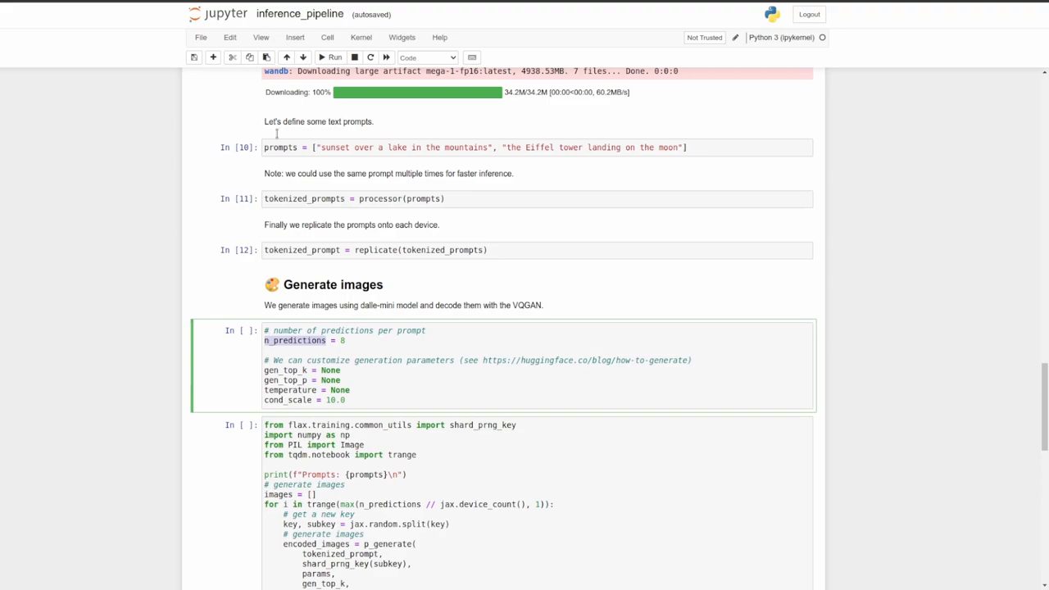
{"action": "mouse_move", "coordinate": [330, 56]}
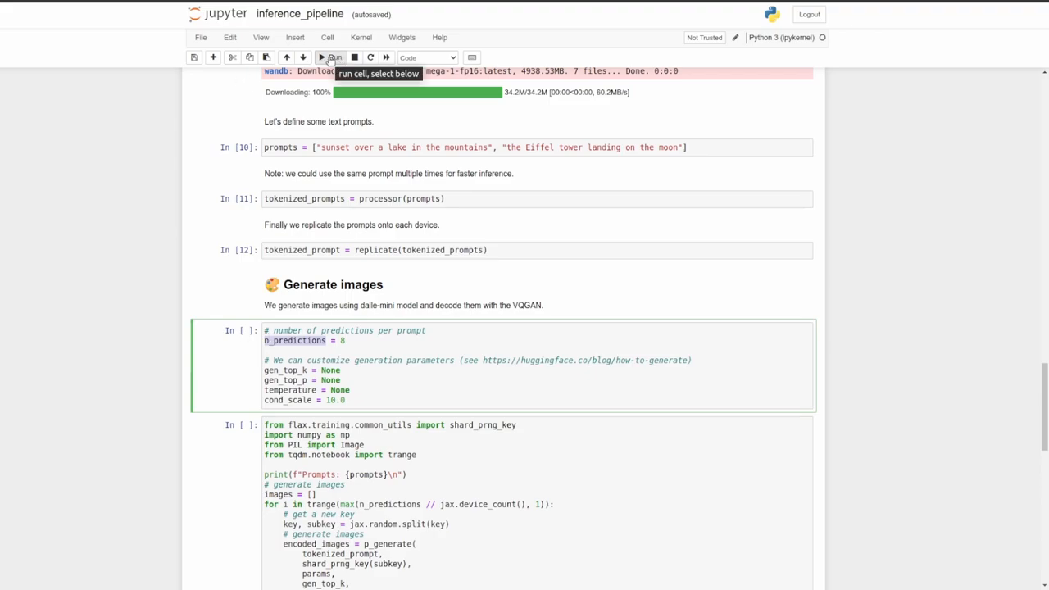
{"action": "left_click", "coordinate": [331, 57]}
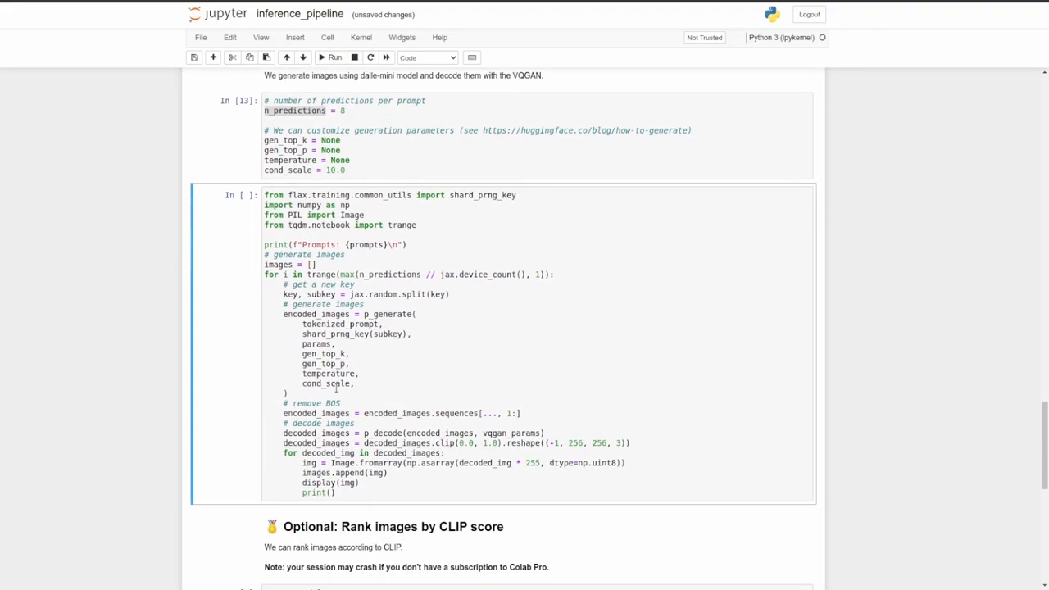
{"action": "scroll", "scroll_direction": "down", "scroll_amount": 3}
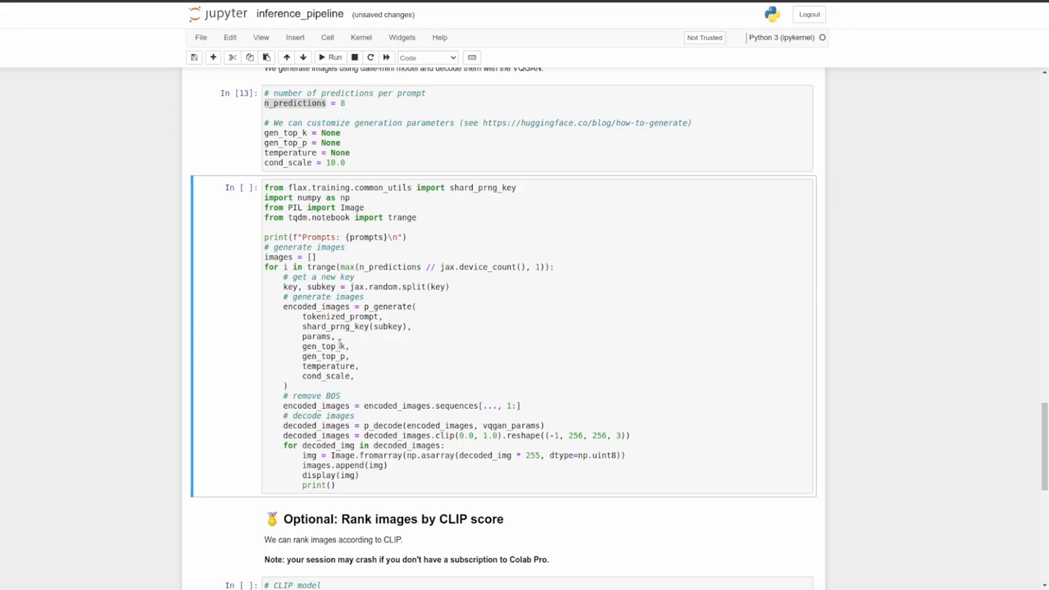
{"action": "scroll", "scroll_direction": "down", "scroll_amount": 3}
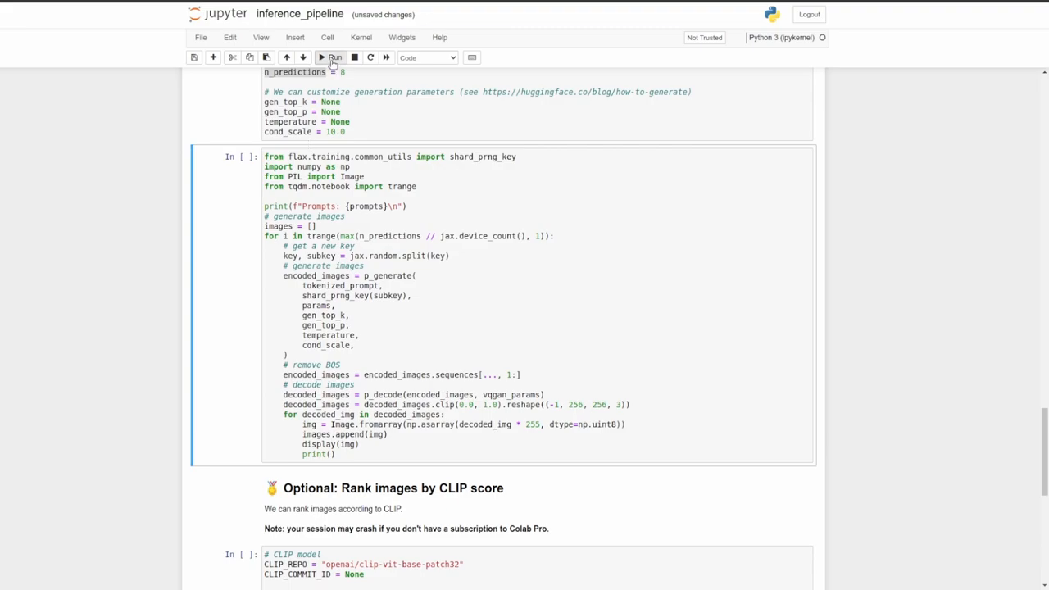
- Run the generation cell and watch the lakeside sunset and Eiffel-tower-on-the-moon images appear
{"action": "left_click", "coordinate": [331, 57]}
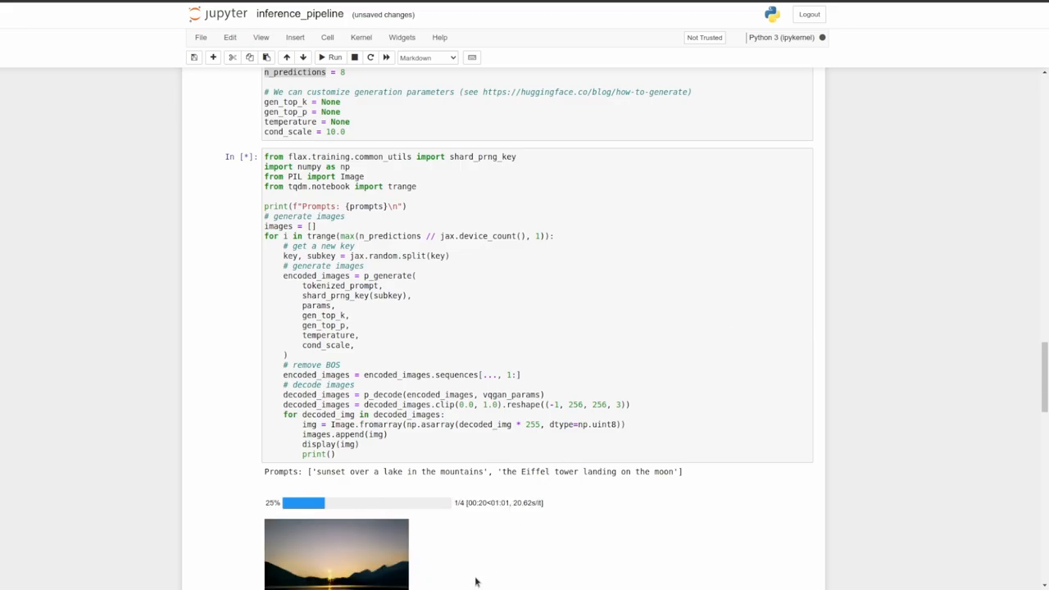
{"action": "scroll", "scroll_direction": "down", "scroll_amount": 3}
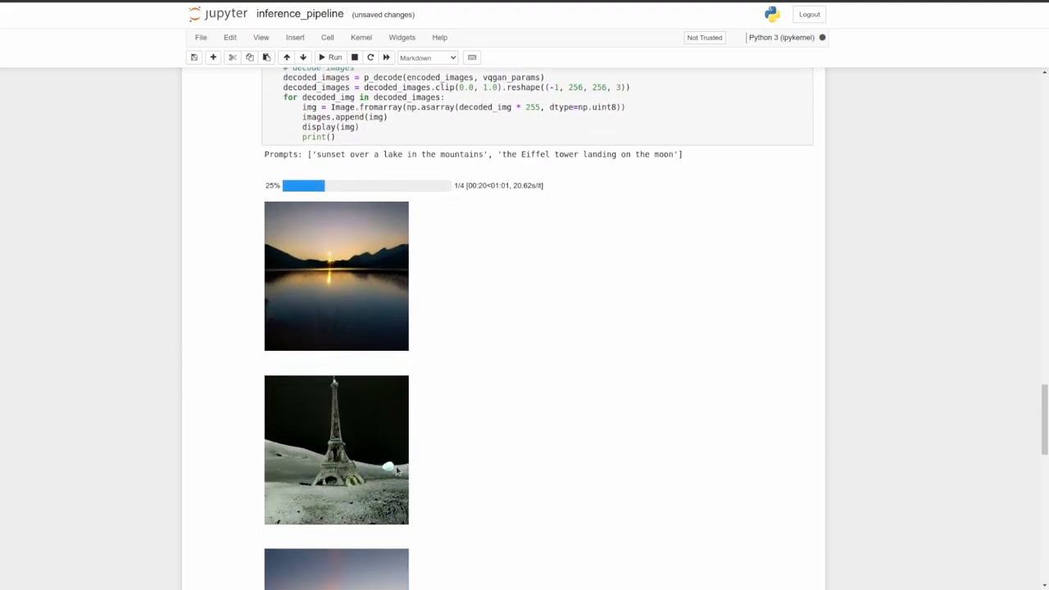
{"action": "scroll", "scroll_direction": "down", "scroll_amount": 3}
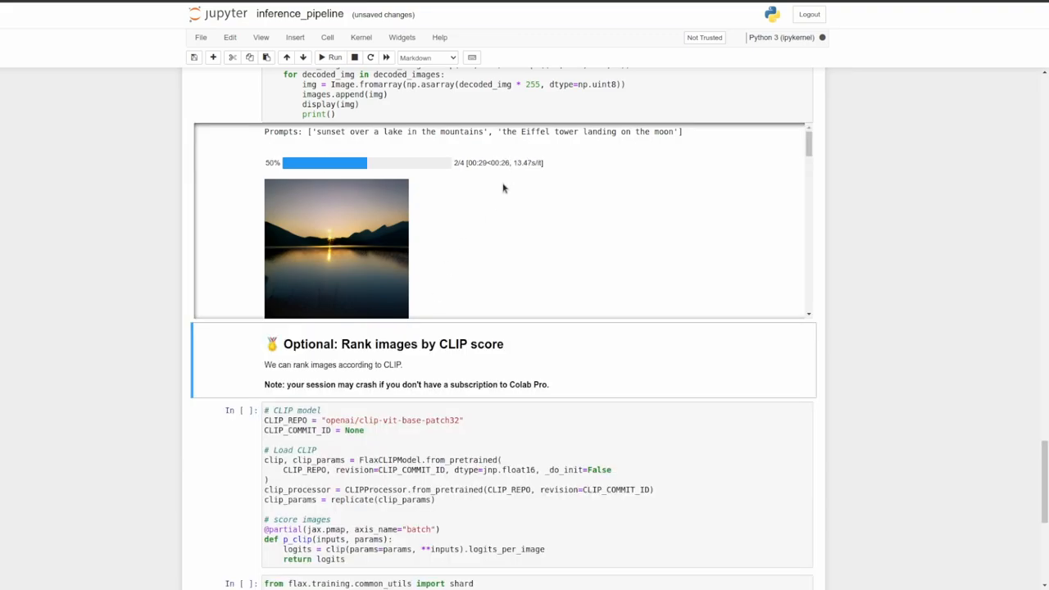
{"action": "mouse_move", "coordinate": [508, 226]}
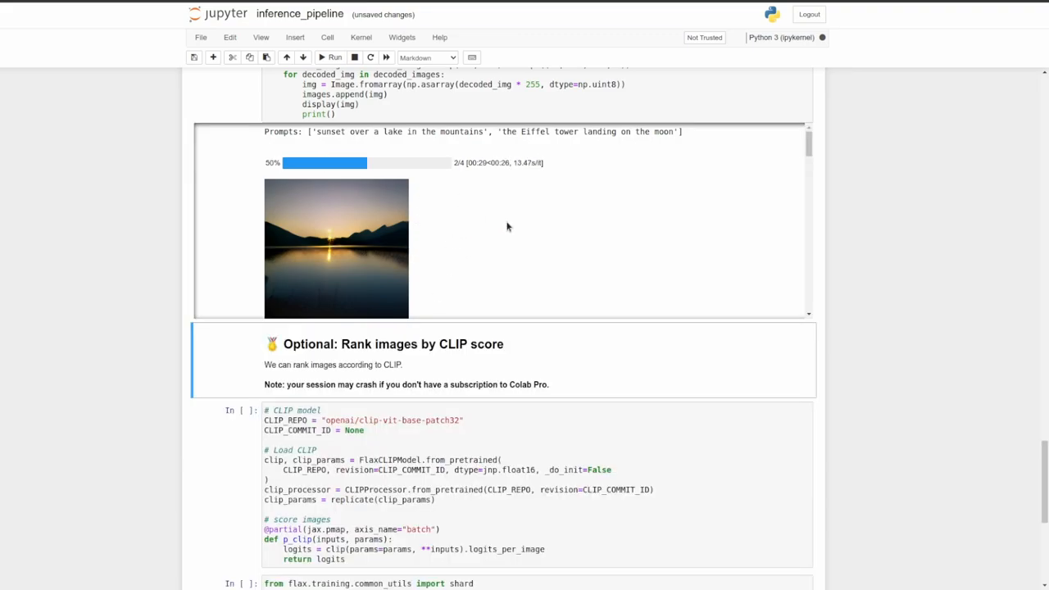
{"action": "mouse_move", "coordinate": [504, 219]}
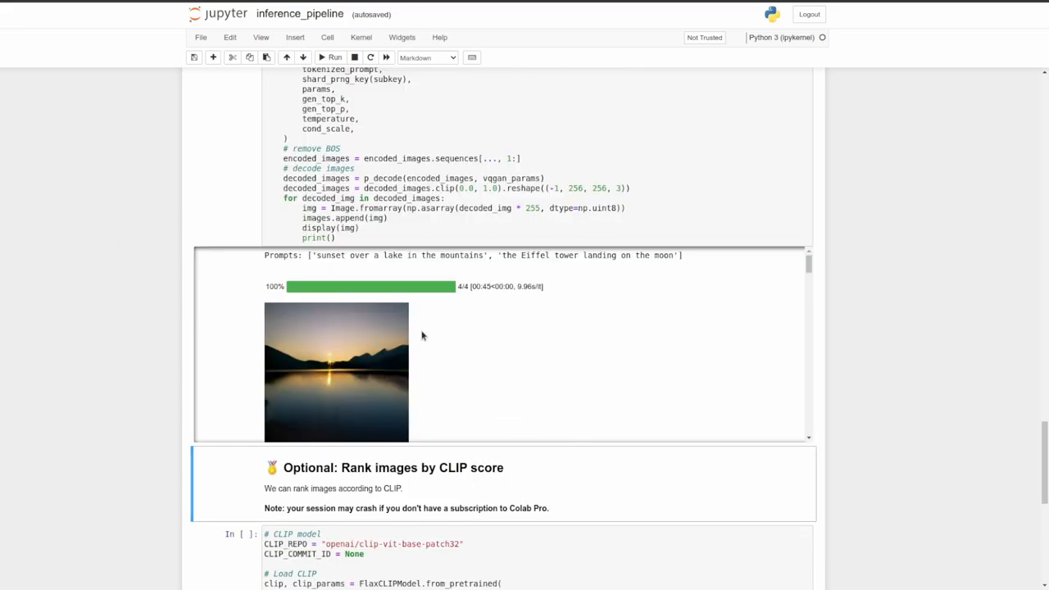
{"action": "mouse_move", "coordinate": [344, 343]}
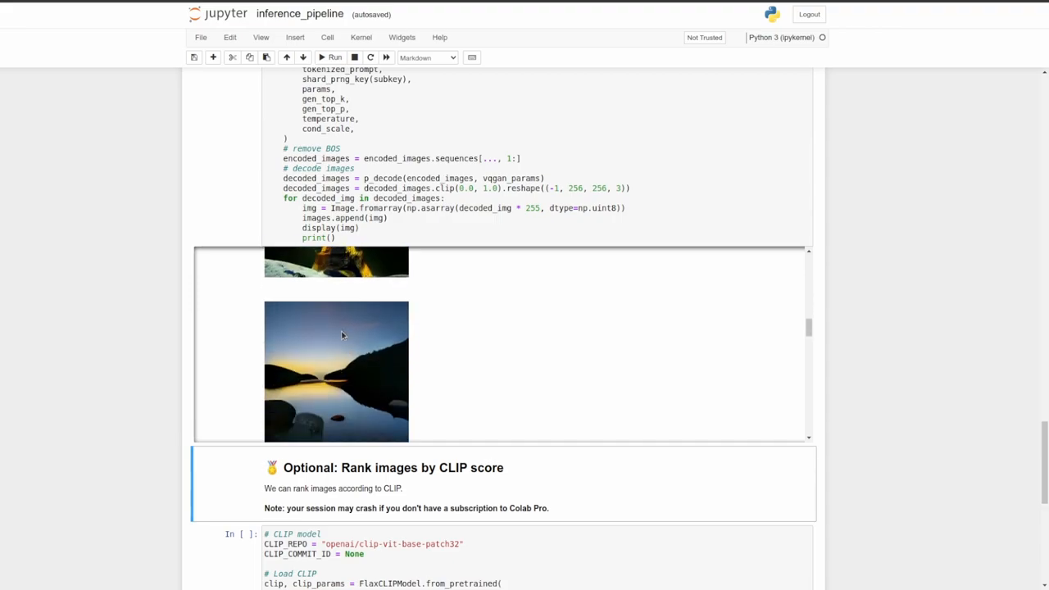
- Scroll through the generated images and save one Eiffel tower picture via Save image as
{"action": "scroll", "scroll_direction": "down", "scroll_amount": 3}
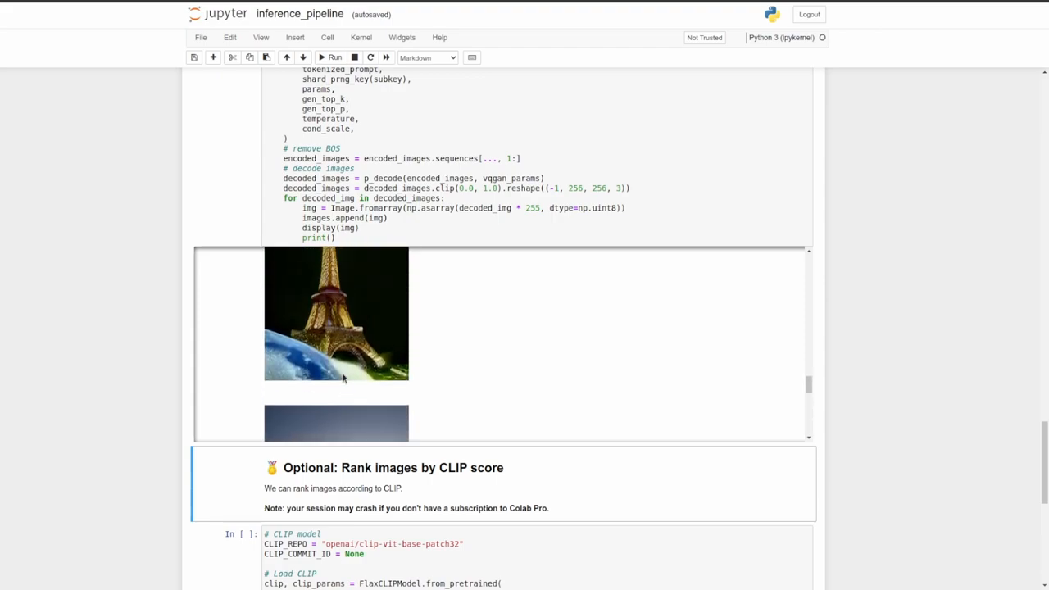
{"action": "right_click", "coordinate": [336, 328]}
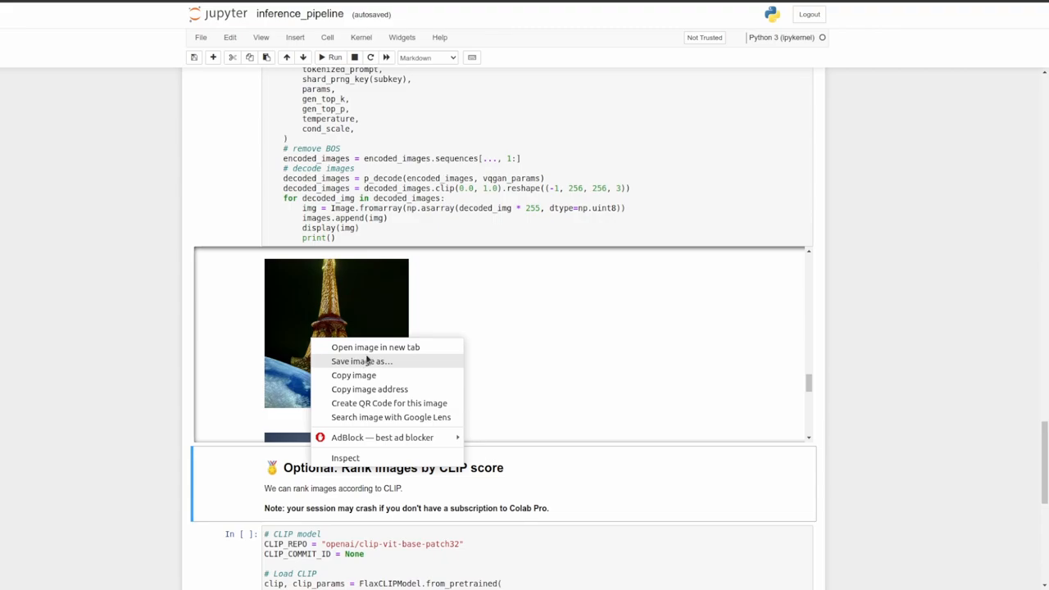
{"action": "left_click", "coordinate": [370, 364]}
{"action": "type", "text": "prompts = [\"A unicorn flying over a rainbow\"]"}
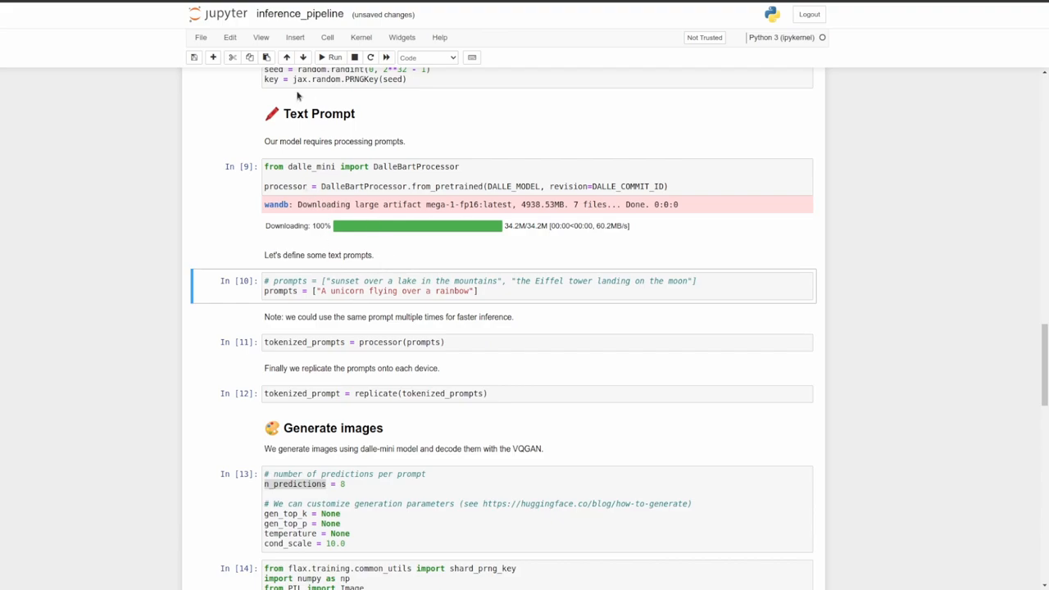
- Run the prompt, tokenize, replicate and generation cells for "A unicorn flying over a rainbow"
{"action": "left_click", "coordinate": [331, 57]}
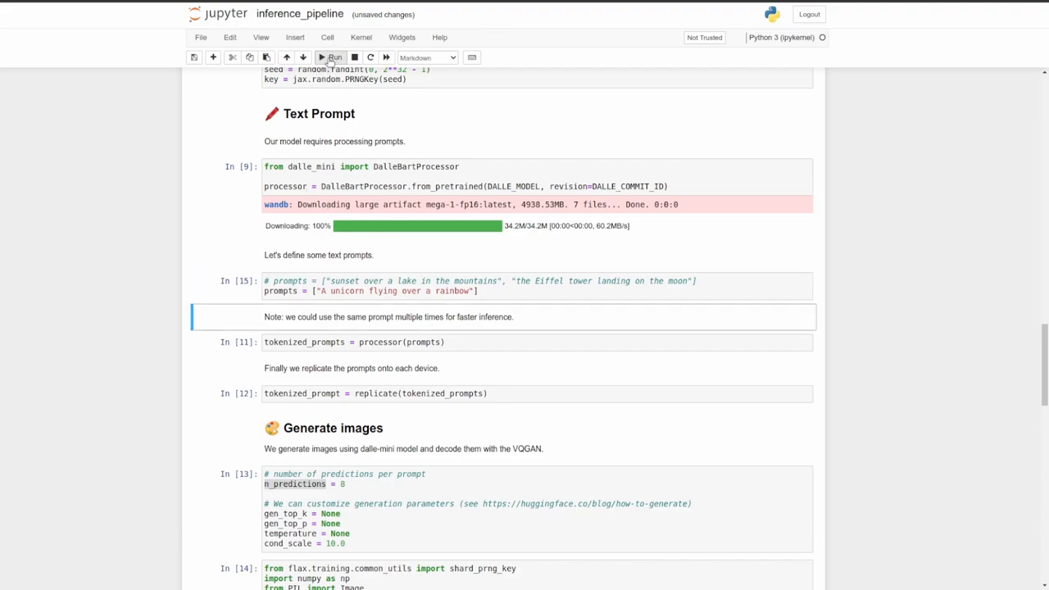
{"action": "left_click", "coordinate": [334, 55]}
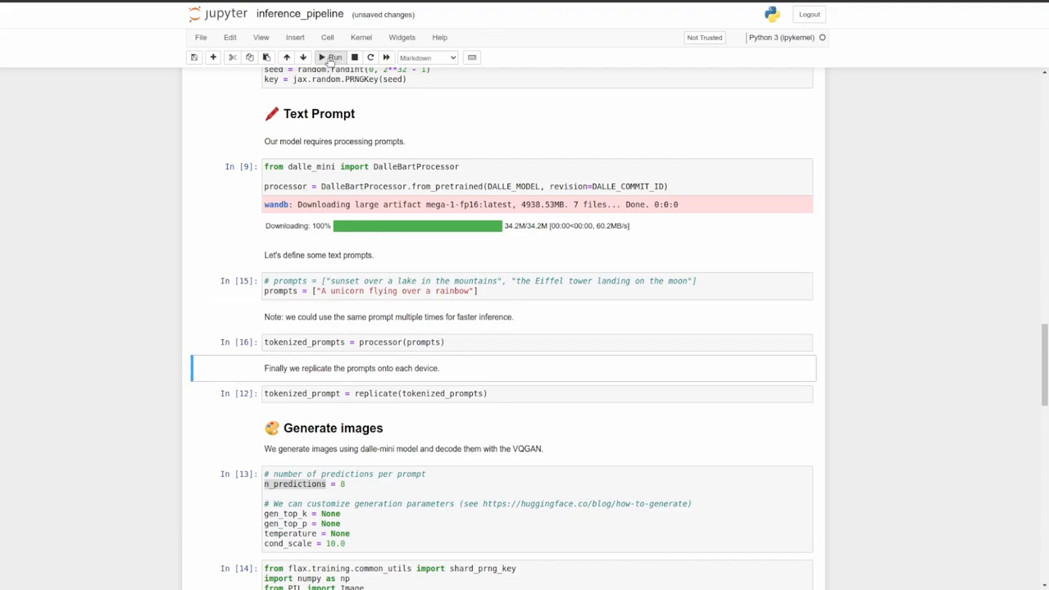
{"action": "left_click", "coordinate": [331, 57]}
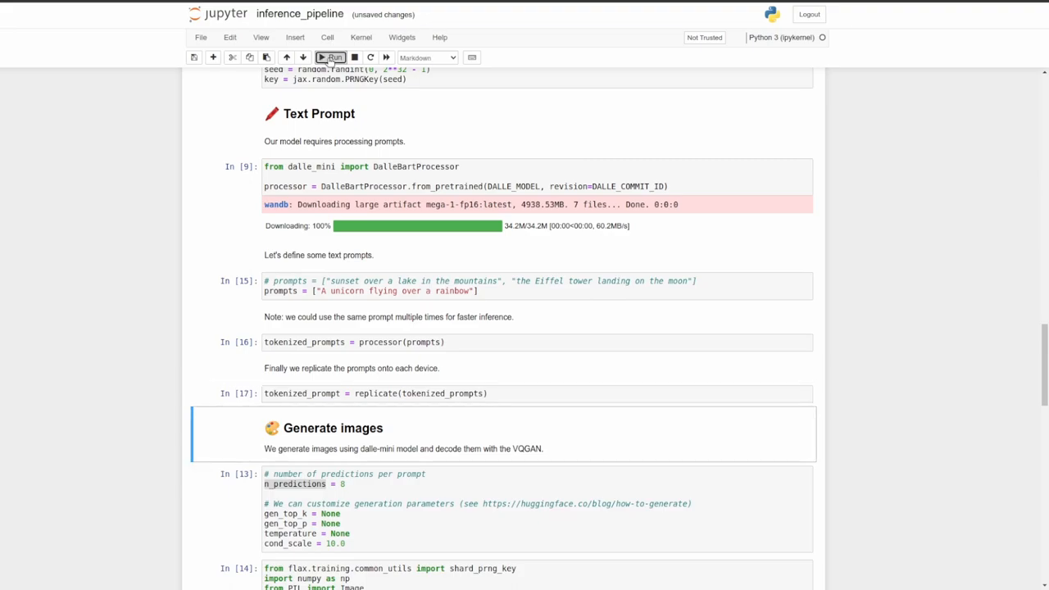
{"action": "left_click", "coordinate": [330, 56]}
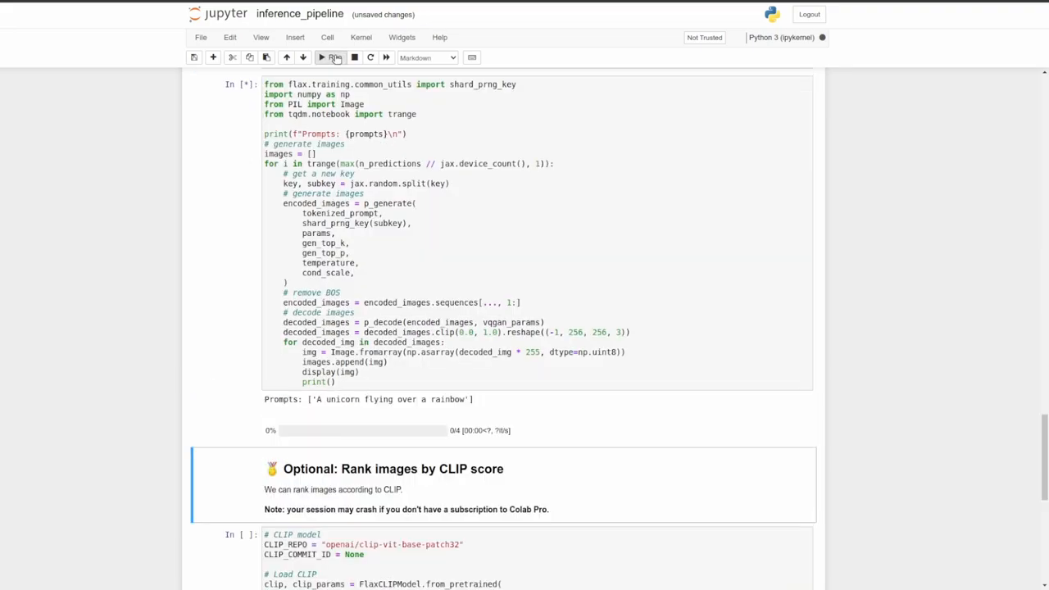
{"action": "mouse_move", "coordinate": [315, 416]}
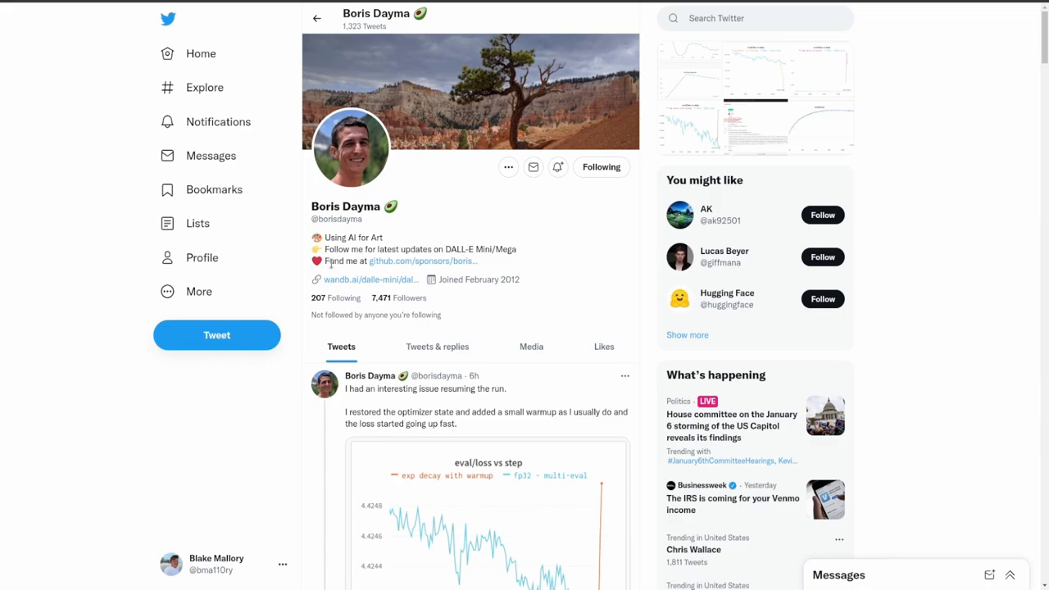
- Scroll through Boris Dayma's tweets on training loss, the DALL·E Mega journal and a GitHub retweet
{"action": "scroll", "scroll_direction": "down", "scroll_amount": 3}
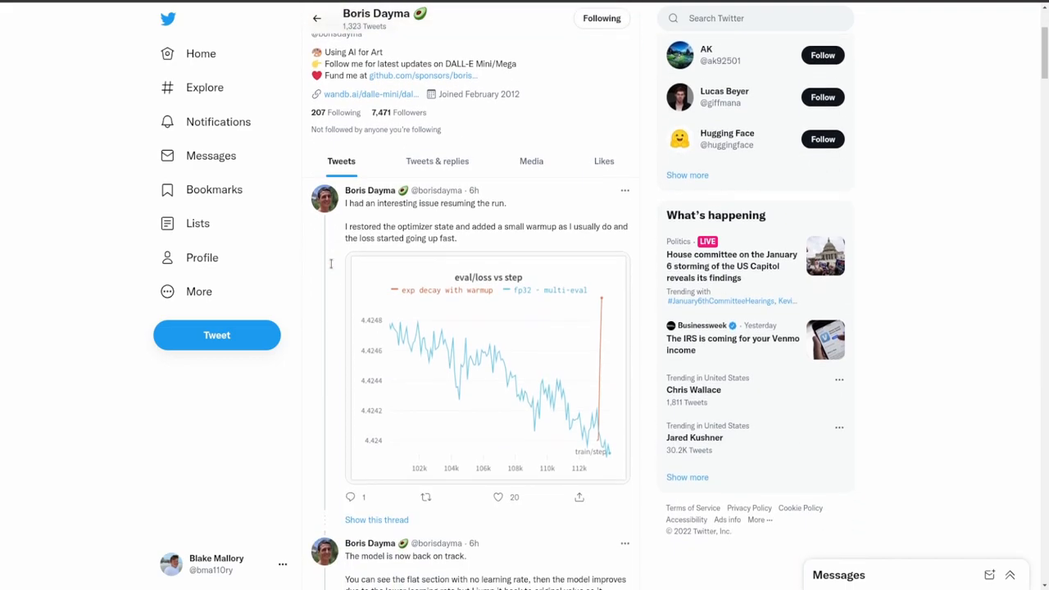
{"action": "scroll", "scroll_direction": "down", "scroll_amount": 3}
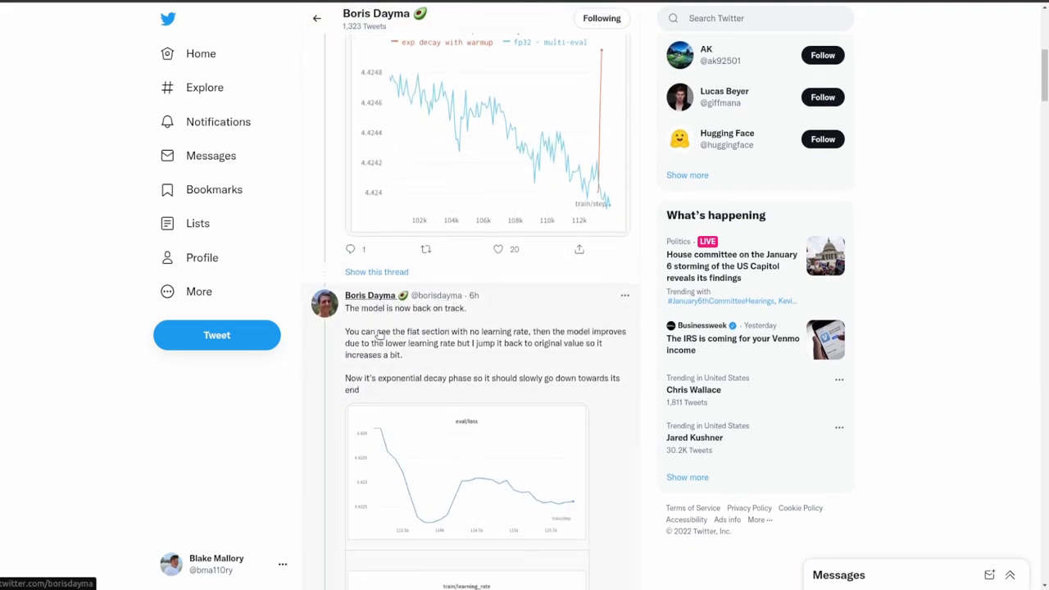
{"action": "scroll", "scroll_direction": "down", "scroll_amount": 3}
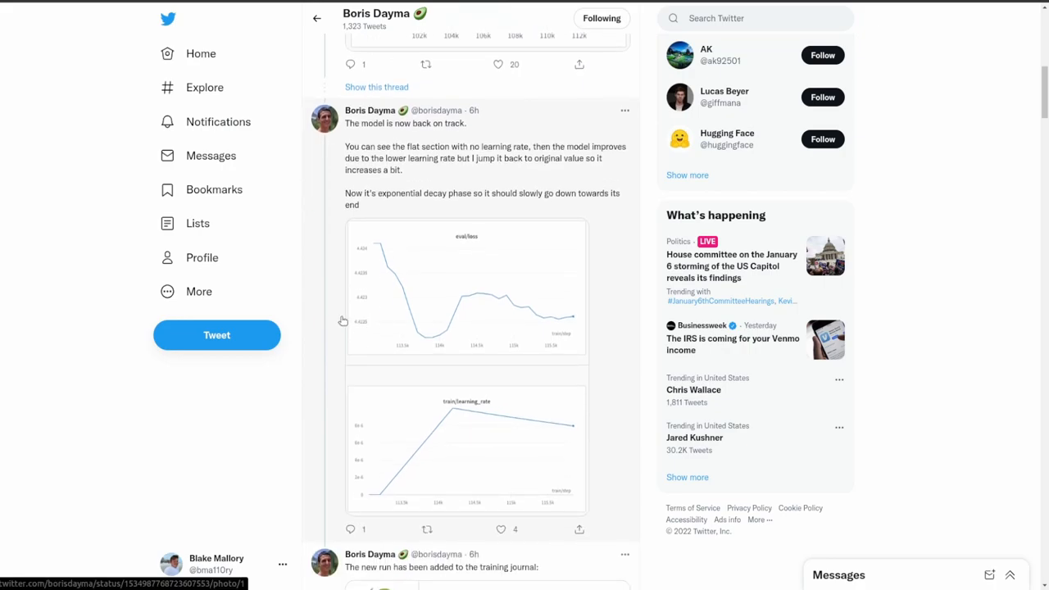
{"action": "scroll", "scroll_direction": "down", "scroll_amount": 3}
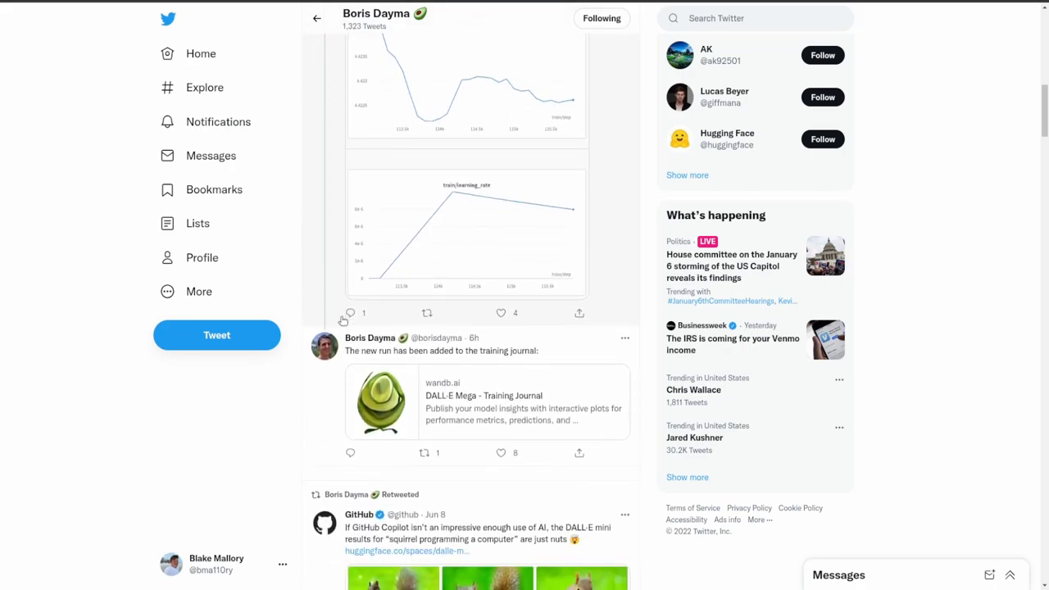
{"action": "scroll", "scroll_direction": "down", "scroll_amount": 3}
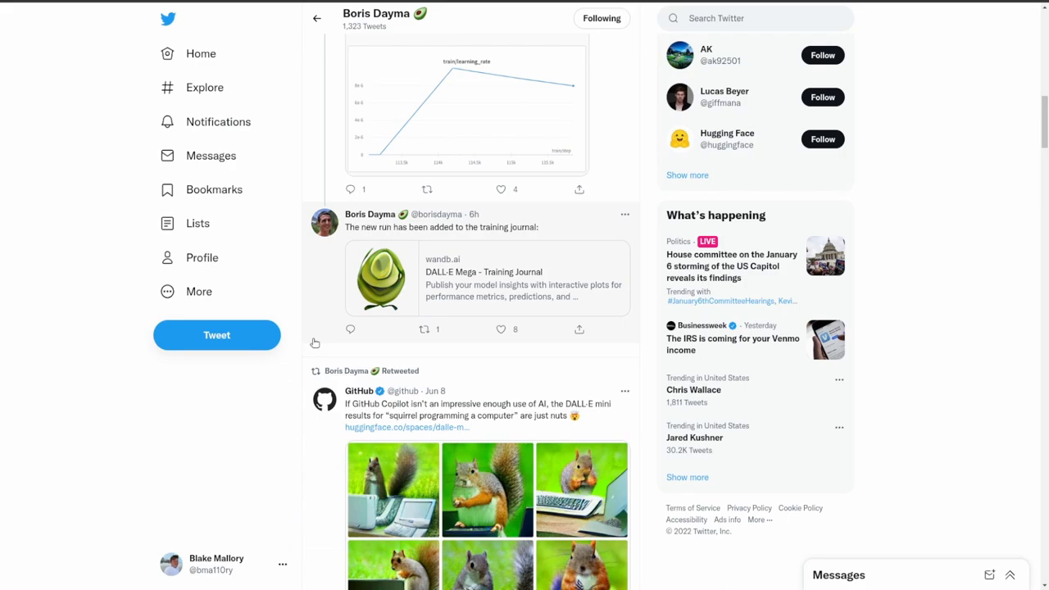
{"action": "mouse_move", "coordinate": [287, 338]}
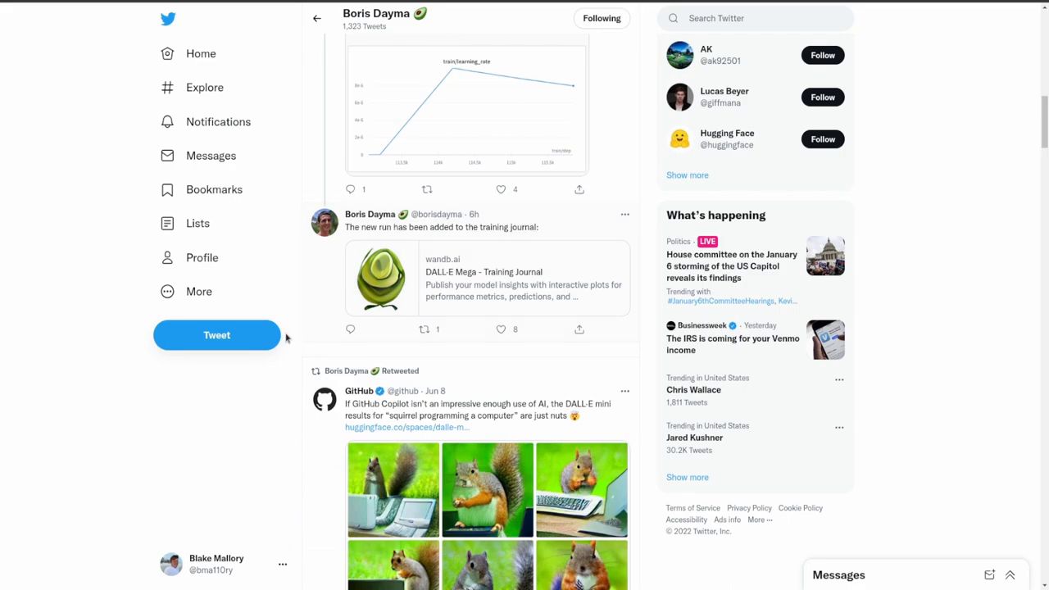